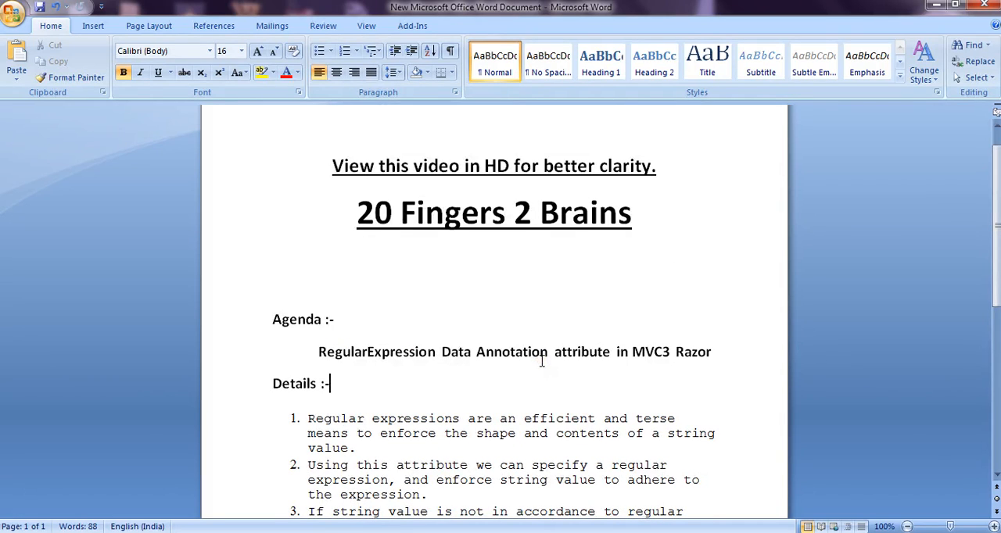
# Step: Switch to the MultiExample project and insert a blank line above the Email property
pyautogui.scroll(-3)
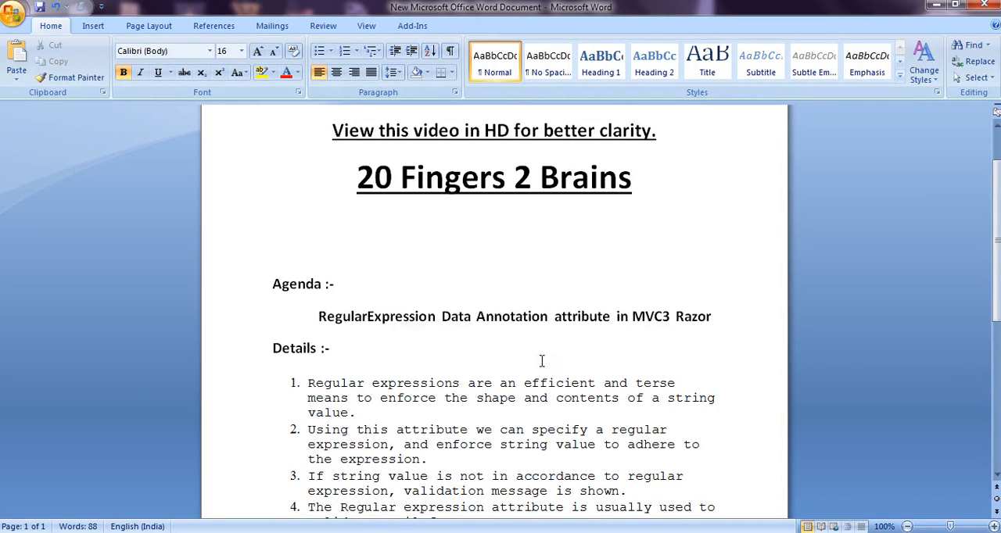
pyautogui.scroll(-3)
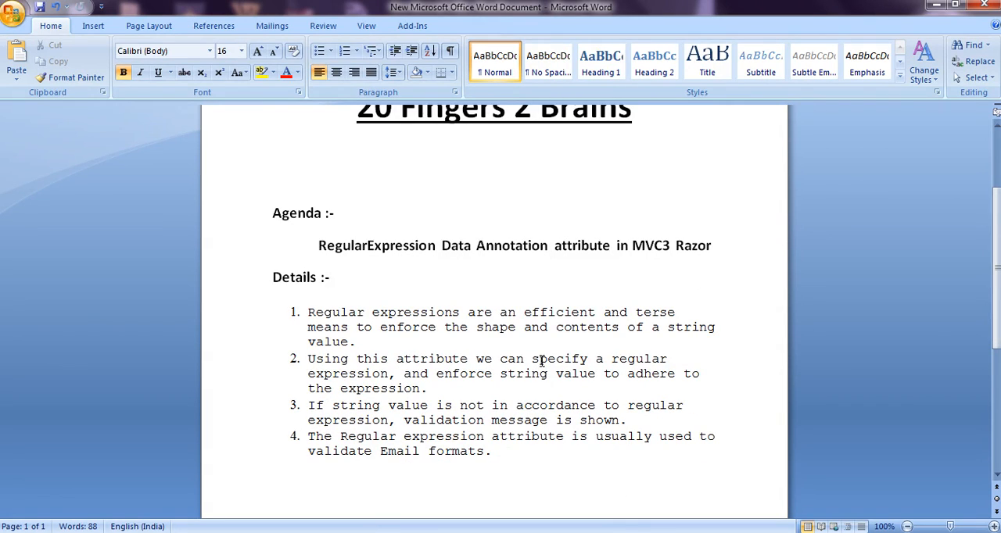
pyautogui.click(329, 276)
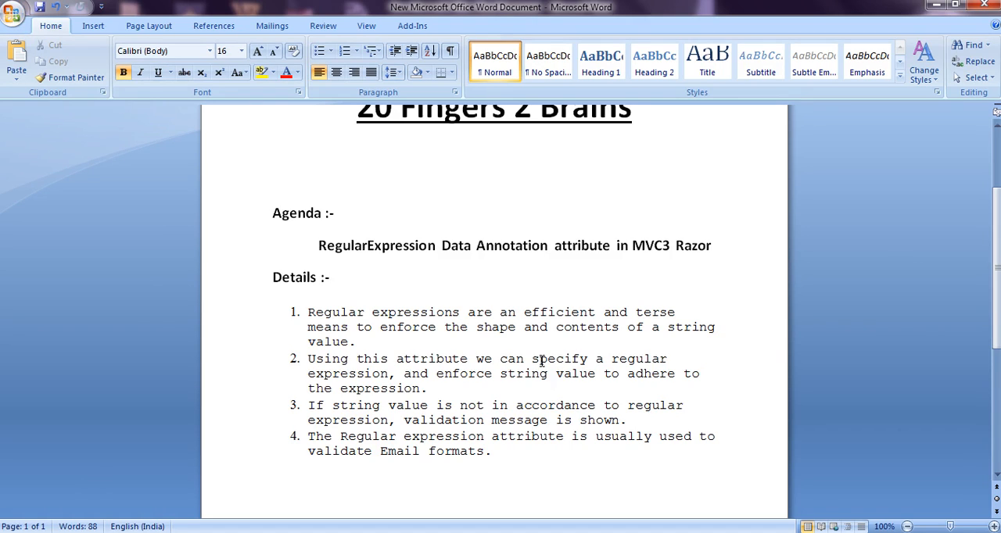
pyautogui.click(330, 277)
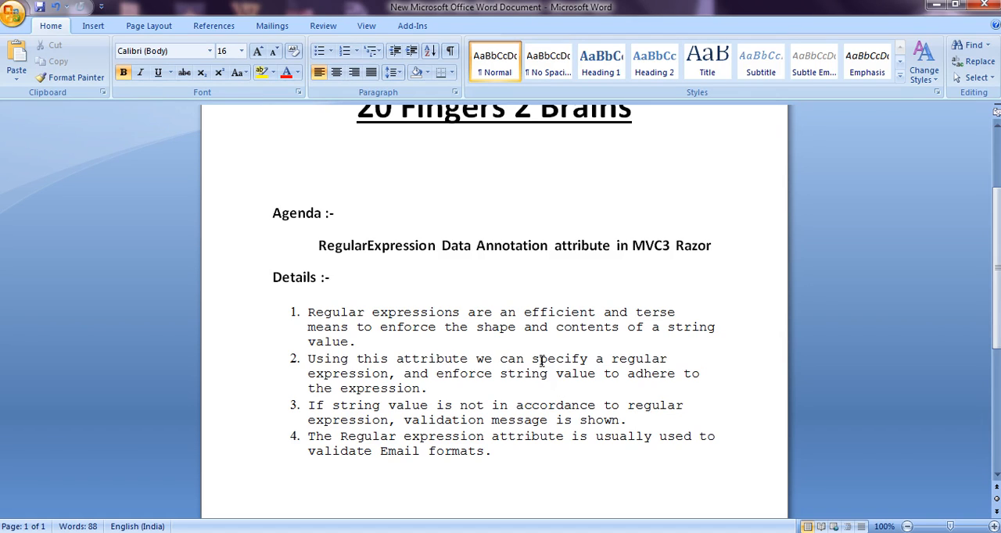
pyautogui.click(328, 277)
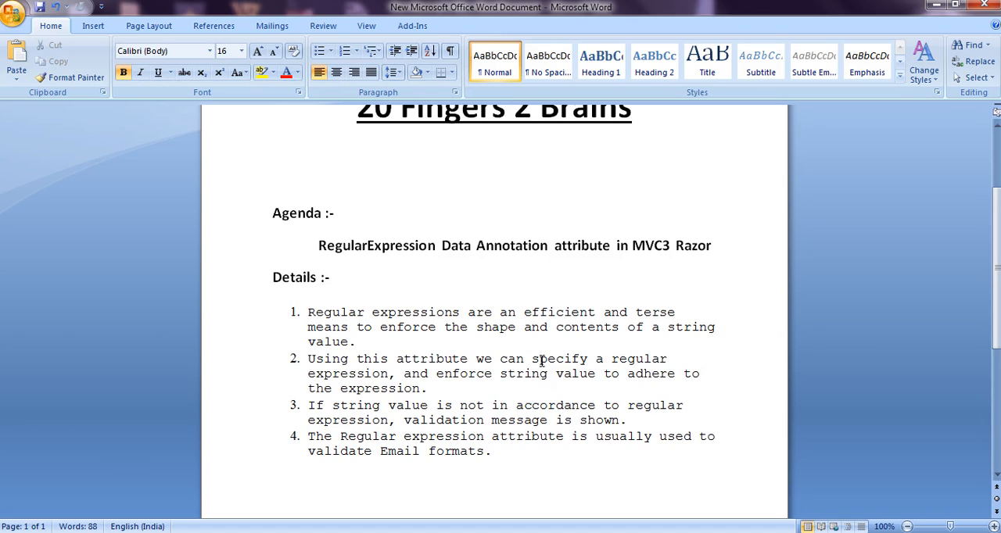
pyautogui.moveTo(375, 316)
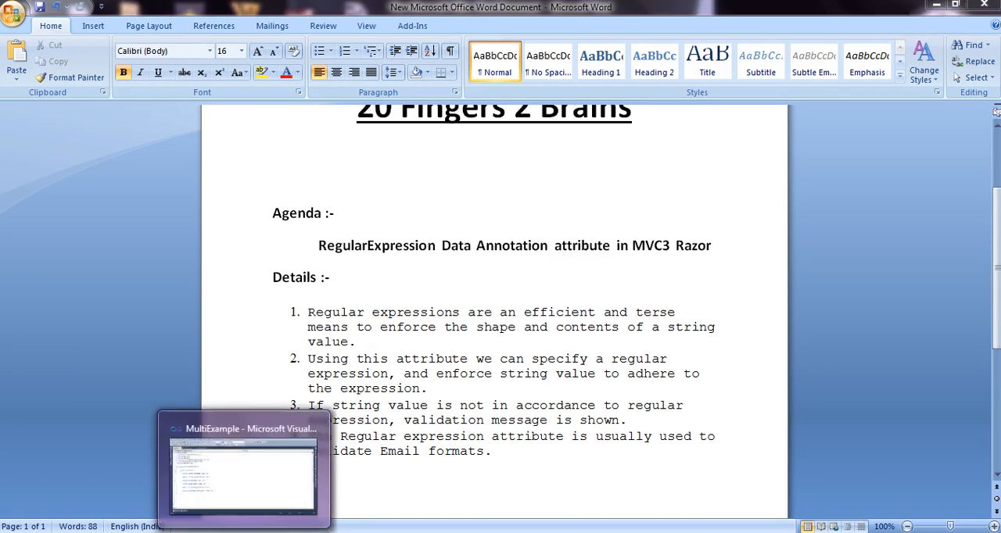
pyautogui.click(242, 470)
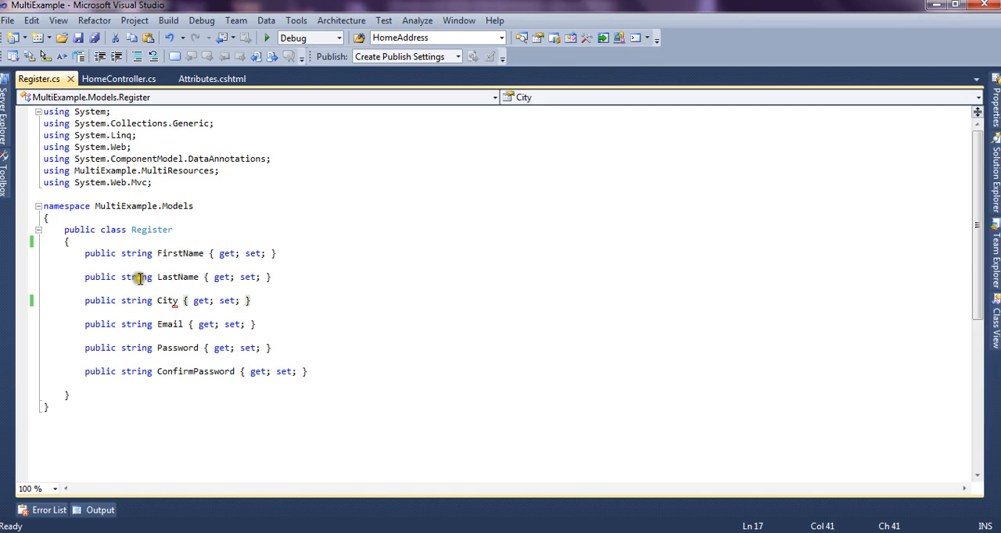
pyautogui.click(109, 323)
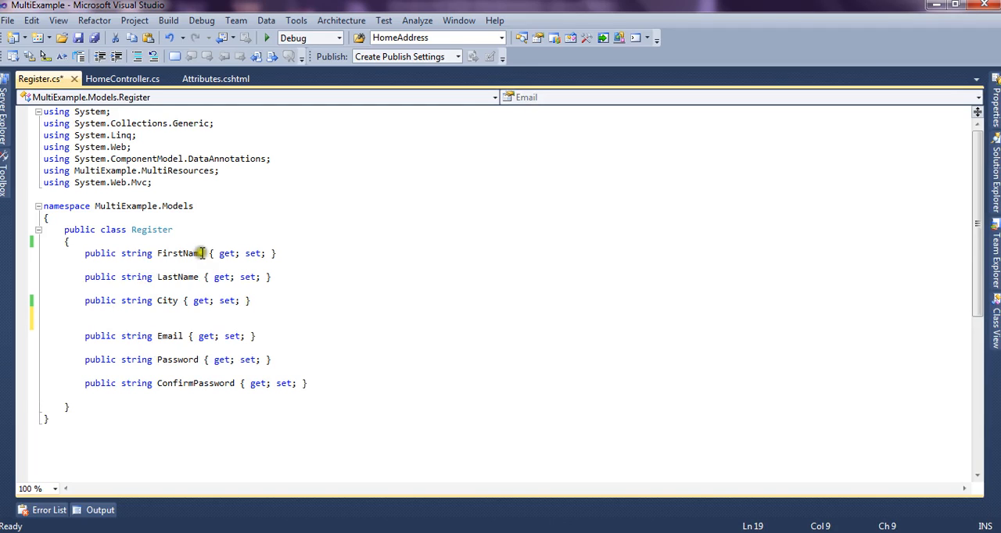
pyautogui.click(276, 159)
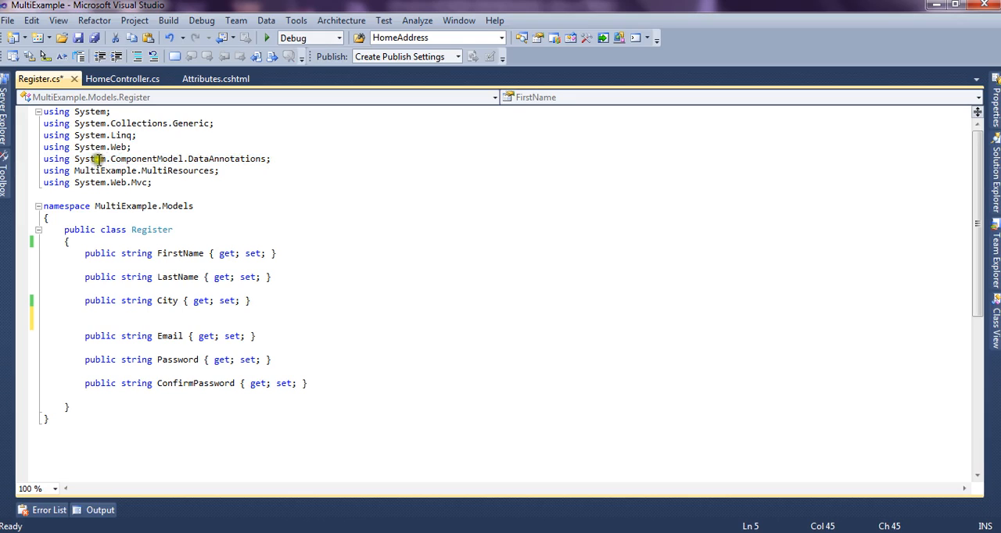
pyautogui.click(137, 320)
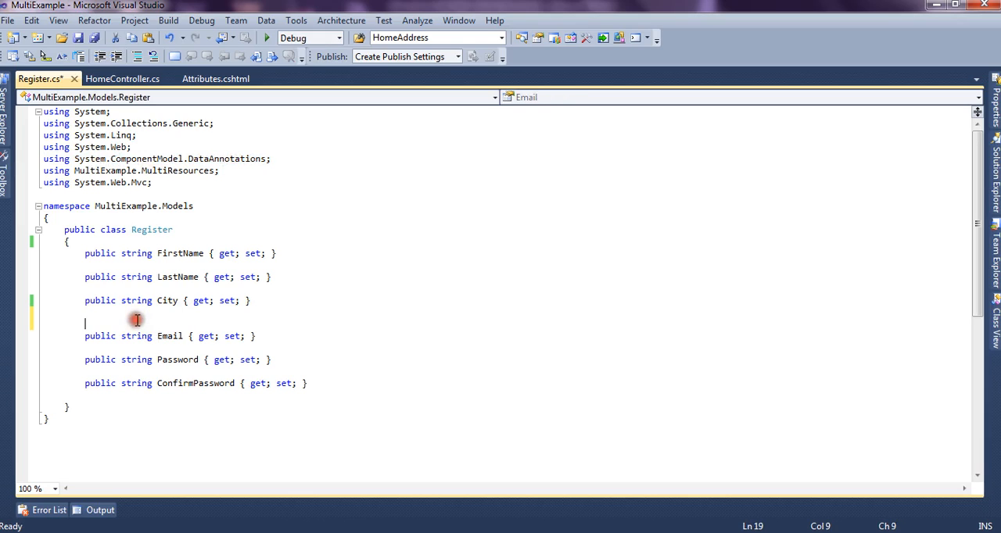
# Step: Add [RegularExpression(@"[A-Za-z0-9._%+-]+@[A-Za-z0-9.-]+\.[A-Za-z]{2,4}")] to Email and save
pyautogui.write('[')
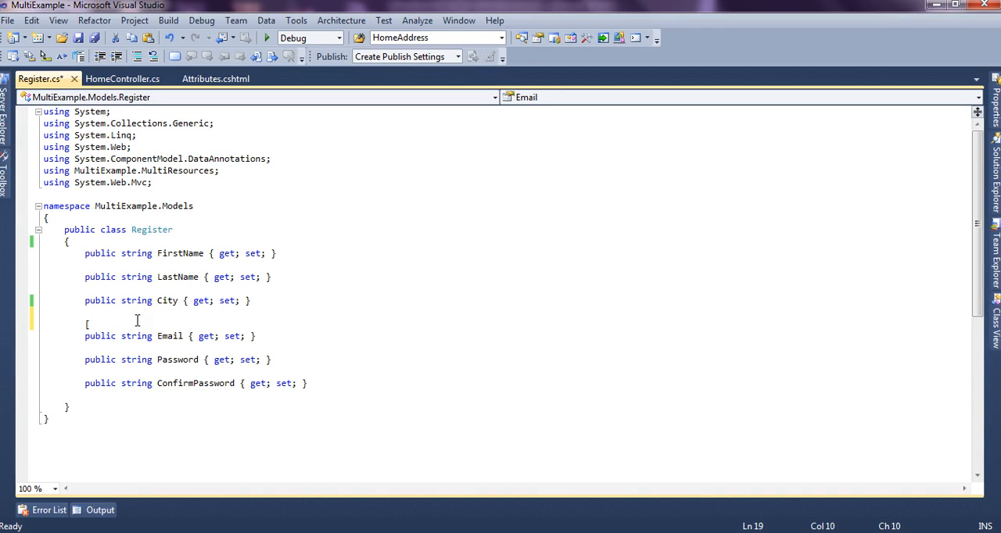
pyautogui.write('re')
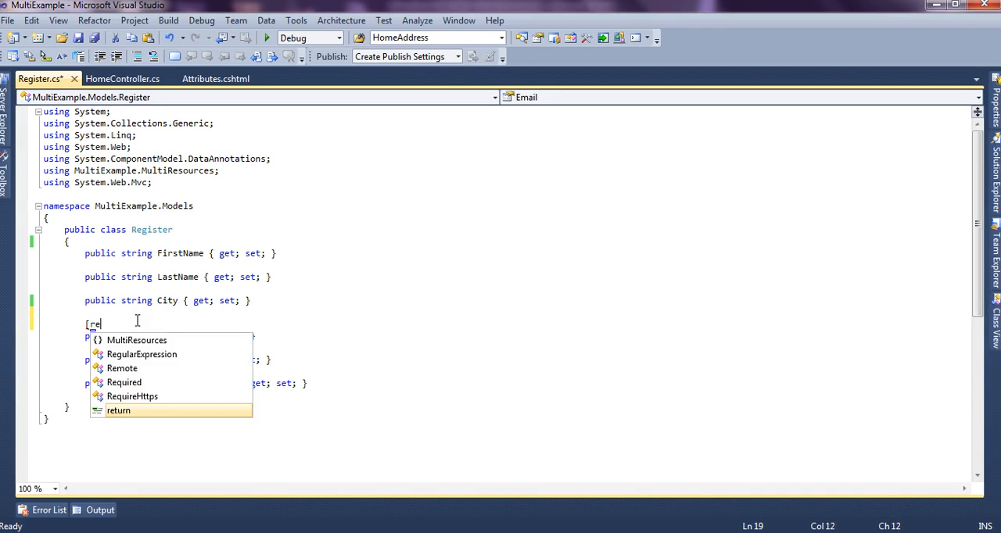
pyautogui.click(141, 354)
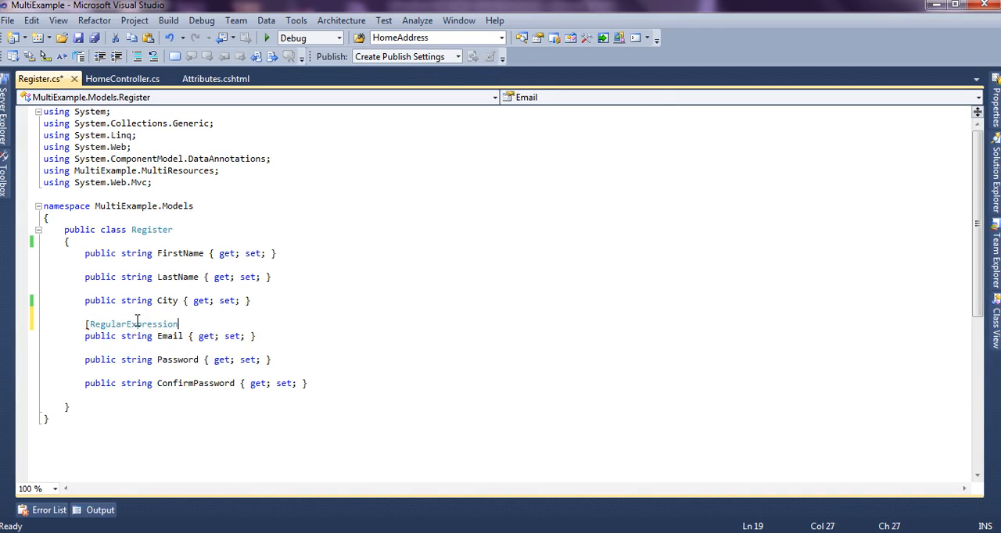
pyautogui.write('(')
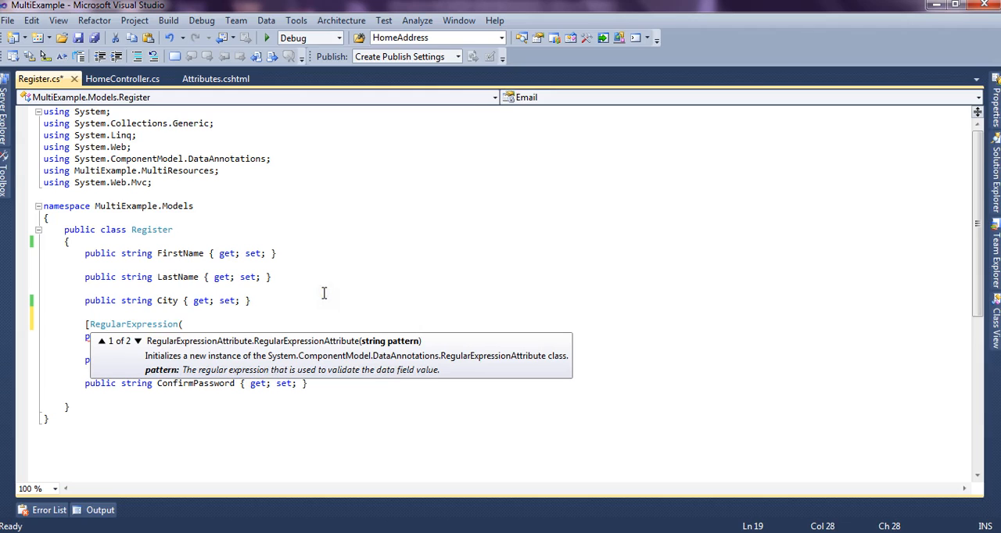
pyautogui.press('Escape')
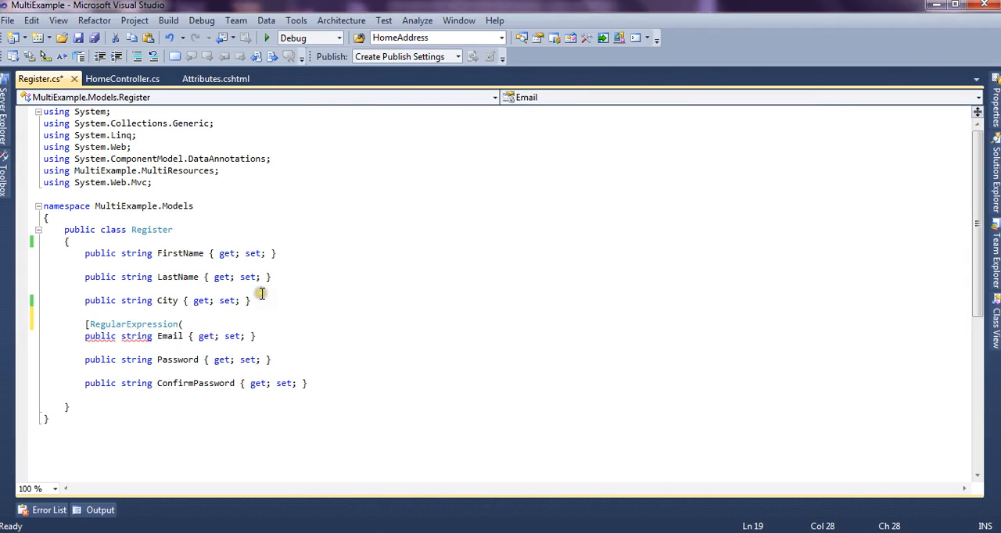
pyautogui.write('@"[A-Za-z0-9._%+-]+@[A-Za-z0-9.-]+\\.[A-Za-z]{2,4}")]')
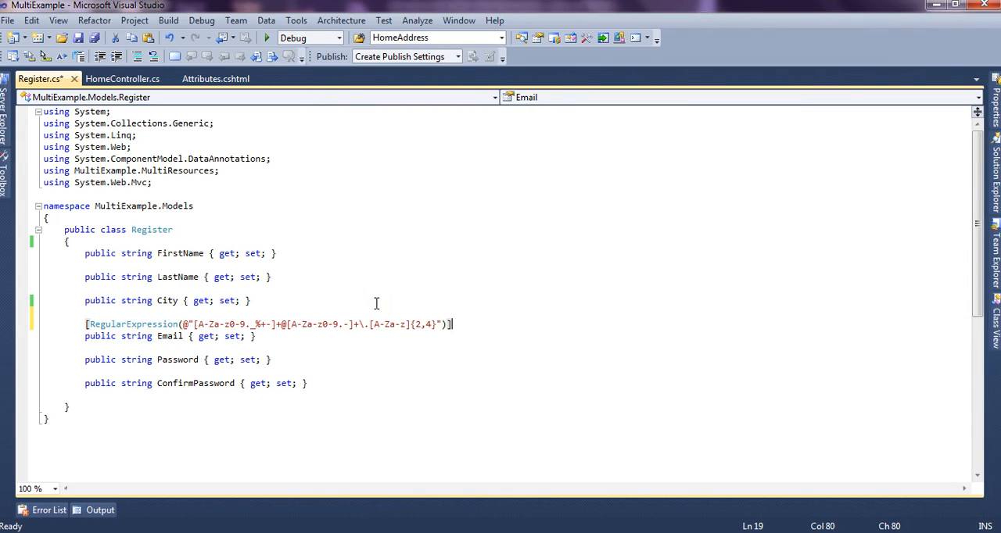
pyautogui.press('ctrl+s')
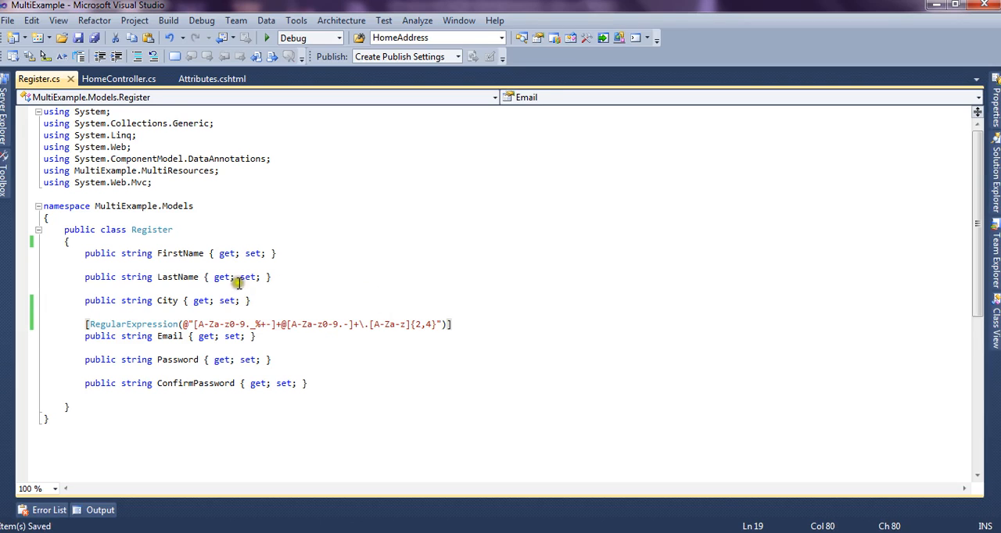
# Step: Open Attributes.cshtml to view the SaveRegisterDetails form with its Submit button
pyautogui.click(212, 79)
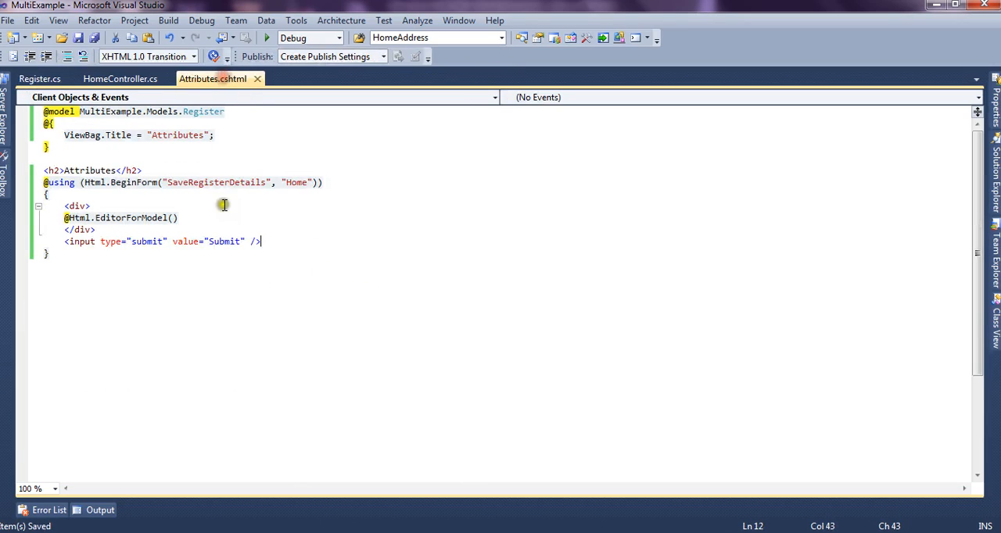
pyautogui.click(289, 251)
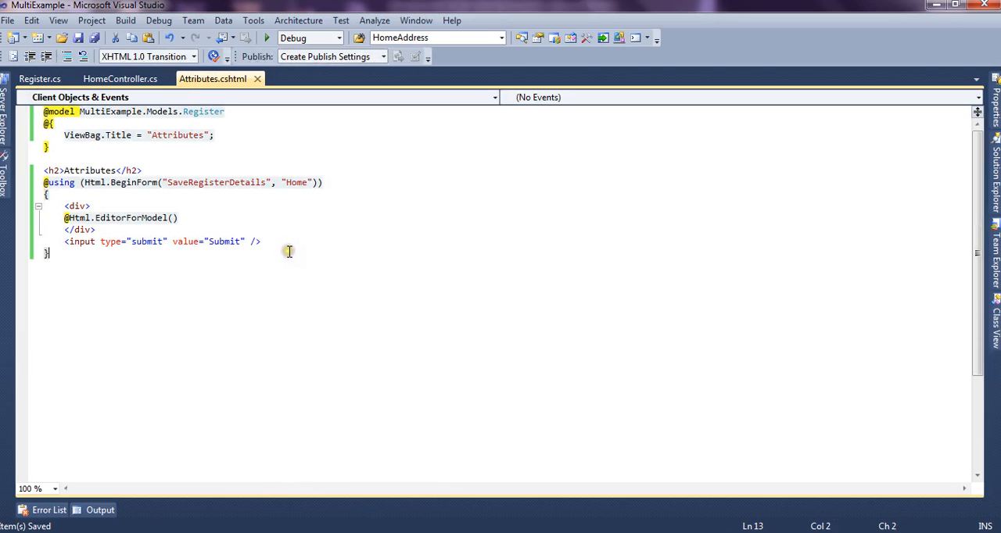
pyautogui.moveTo(103, 278)
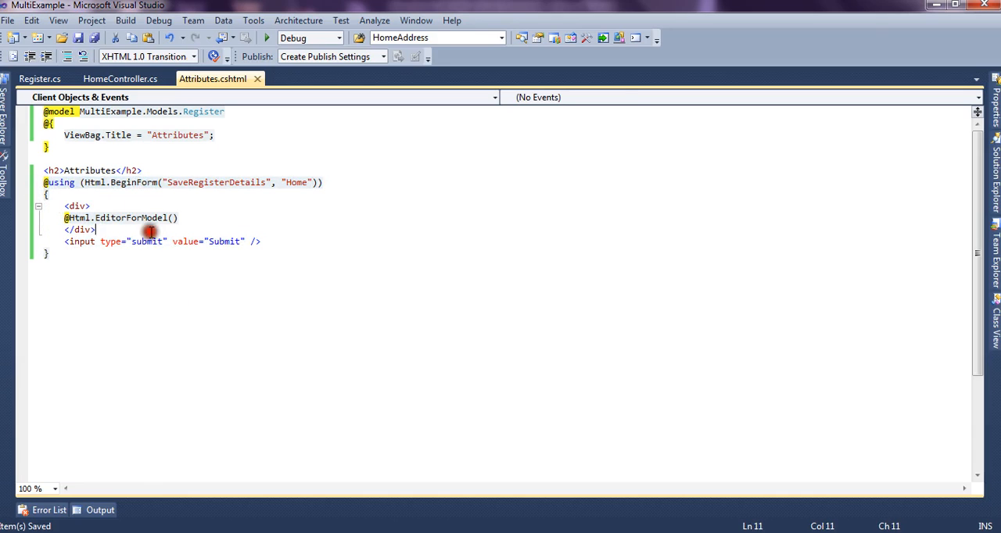
pyautogui.click(254, 250)
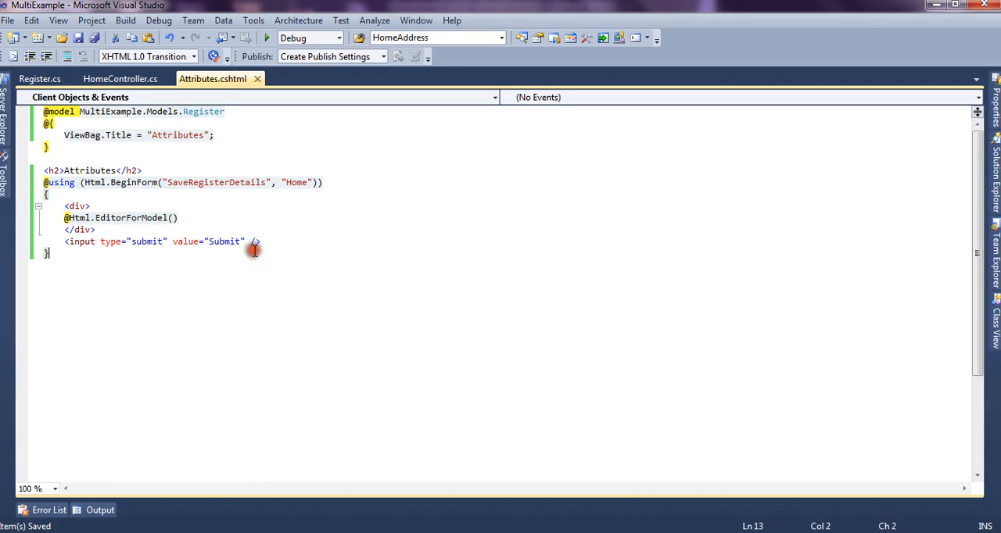
pyautogui.moveTo(168, 127)
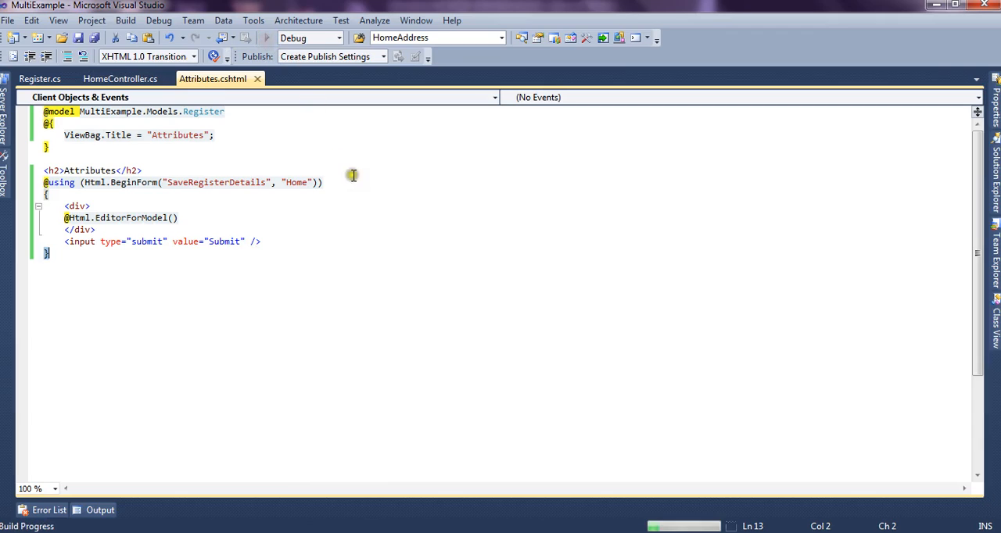
pyautogui.moveTo(355, 178)
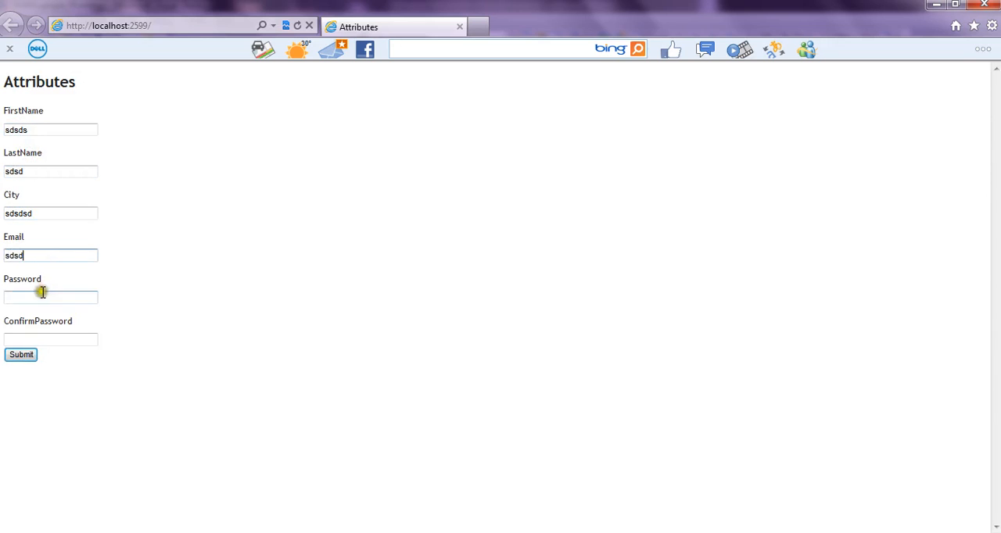
# Step: Submit the form with invalid email 'sdsd' and dismiss the AutoComplete prompt
pyautogui.write('sdsd')
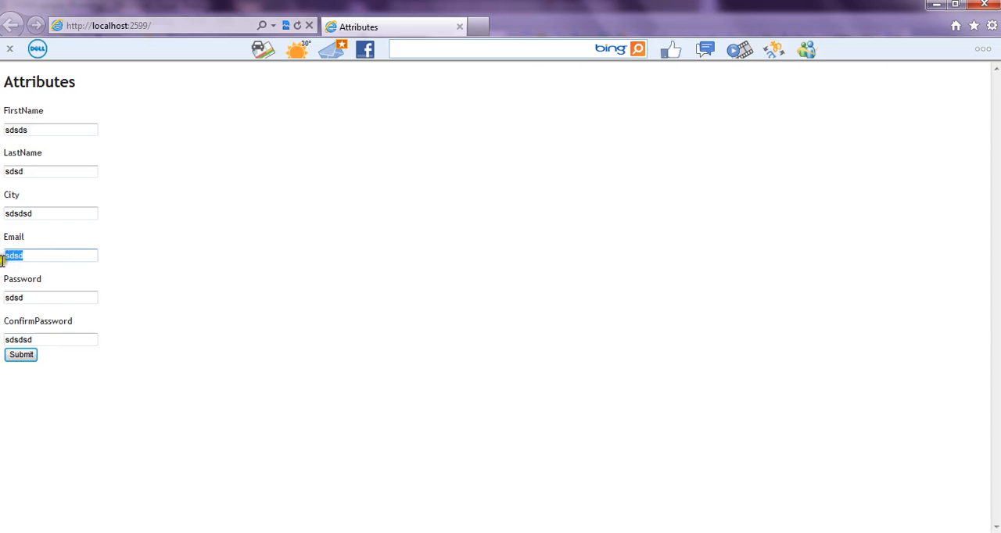
pyautogui.moveTo(219, 287)
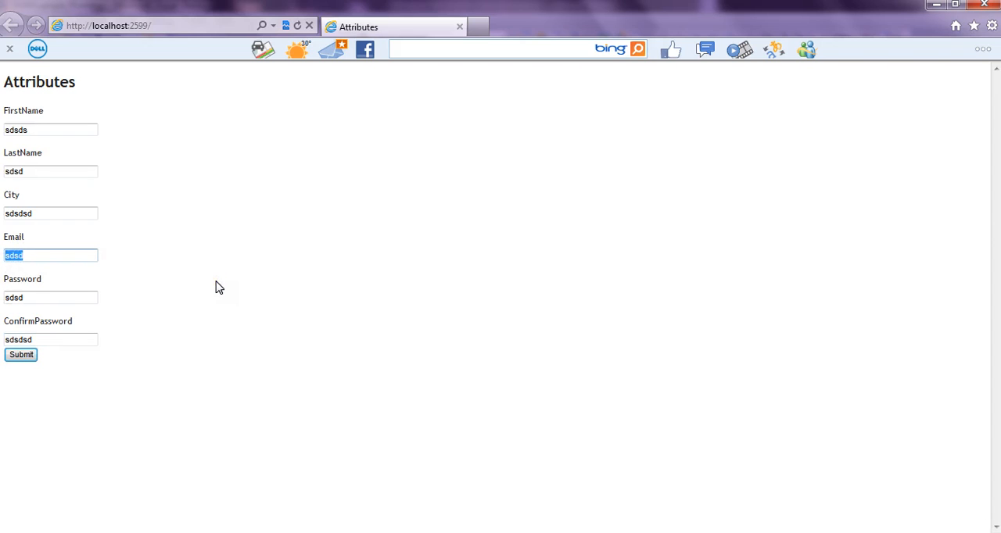
pyautogui.click(20, 354)
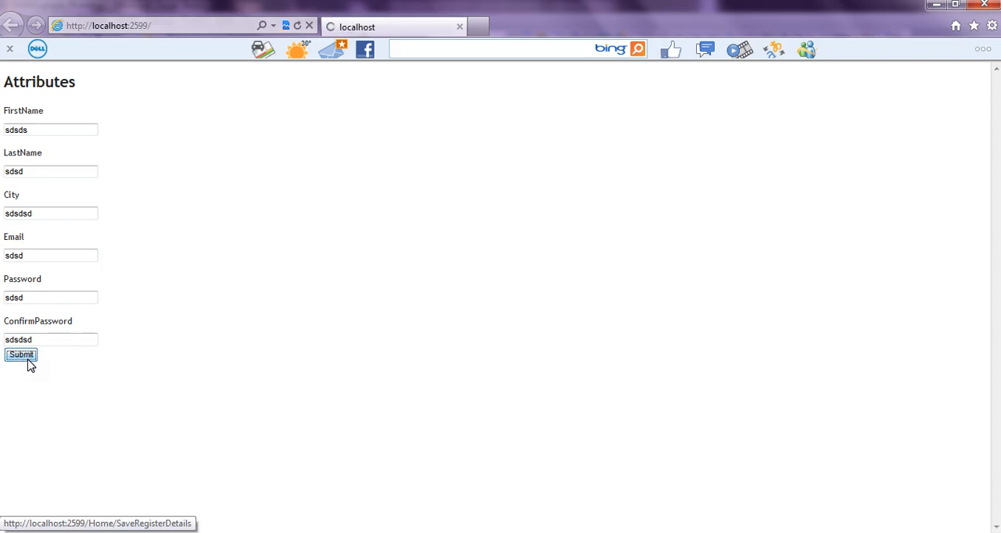
pyautogui.click(21, 355)
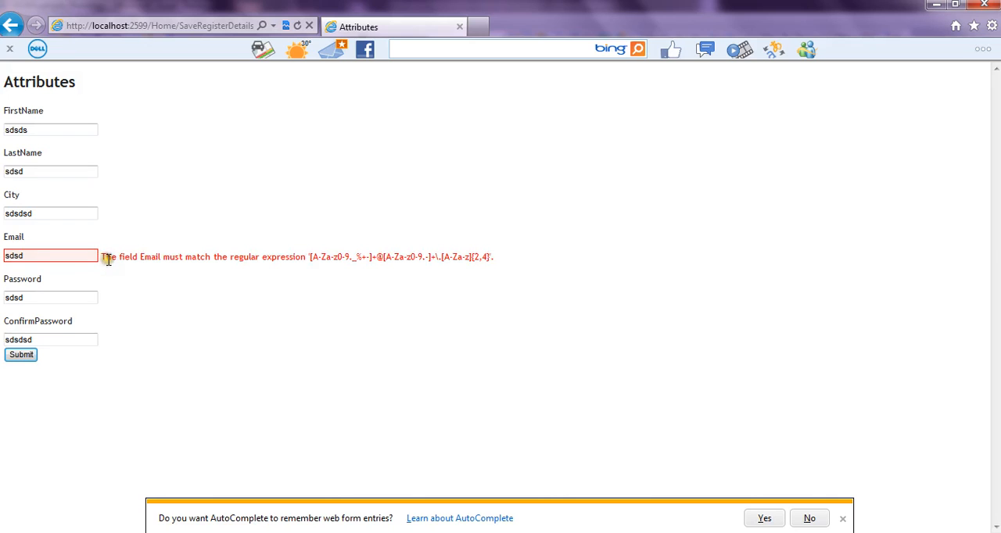
pyautogui.moveTo(324, 257)
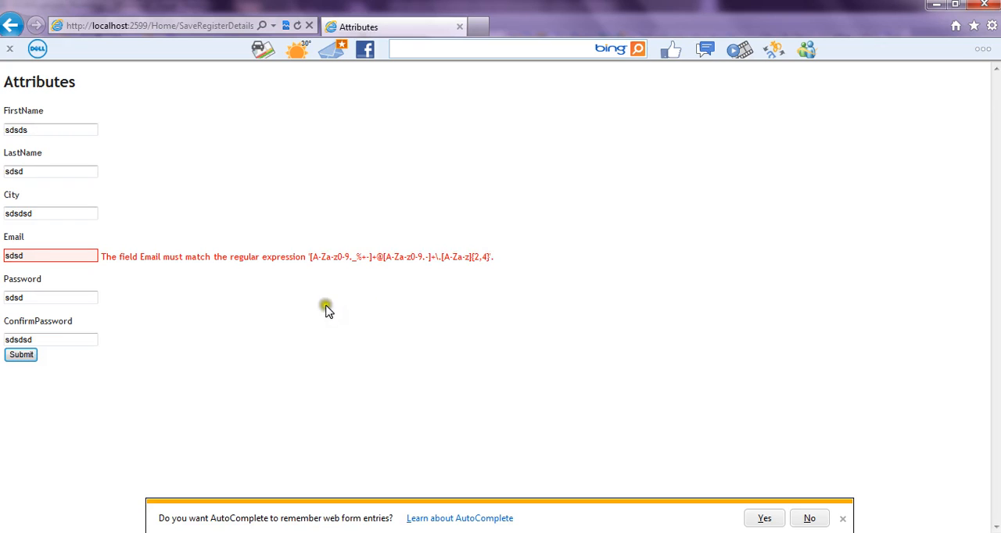
pyautogui.moveTo(848, 518)
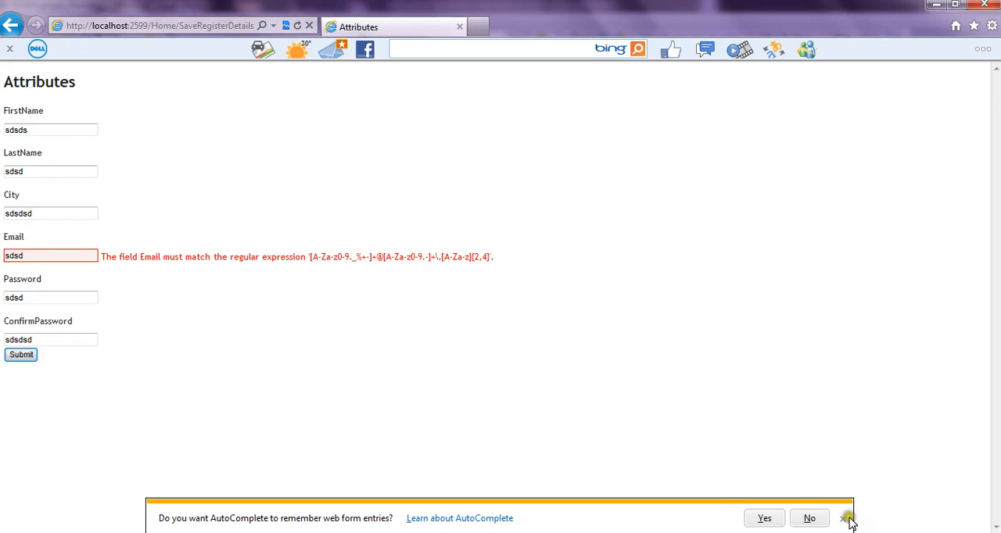
pyautogui.click(846, 519)
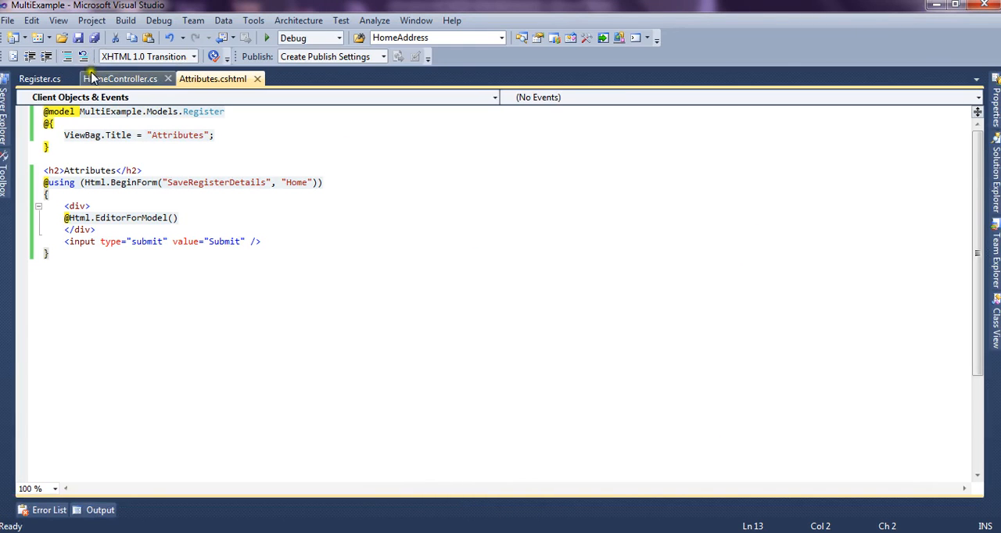
# Step: In Register.cs, add ErrorMessage="Invalid Format" to the Email RegularExpression attribute
pyautogui.click(39, 78)
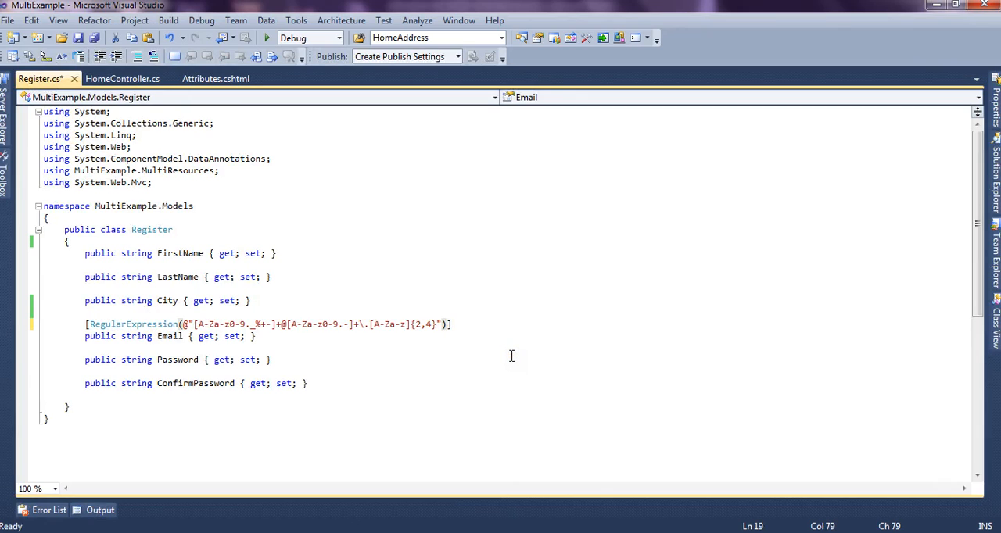
pyautogui.write(',e')
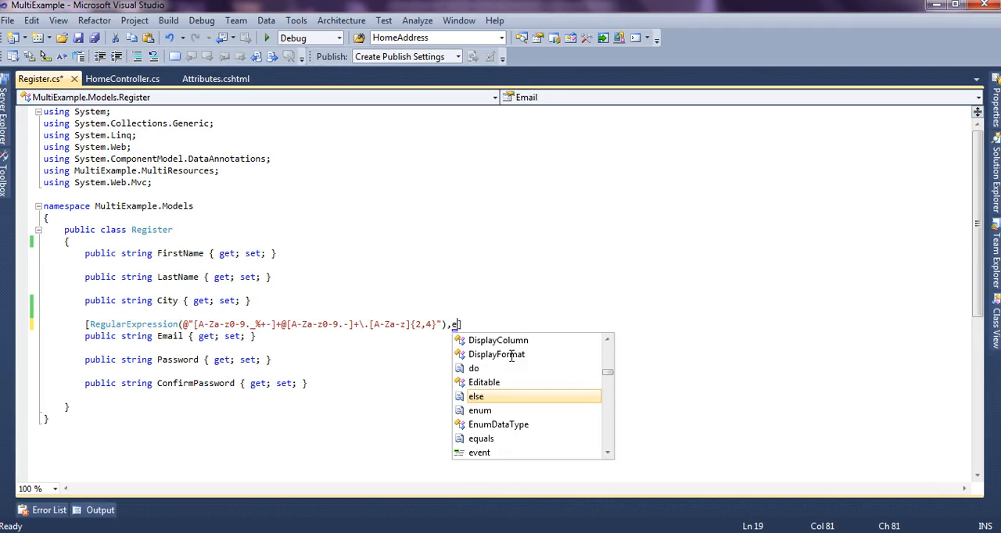
pyautogui.rightClick(461, 324)
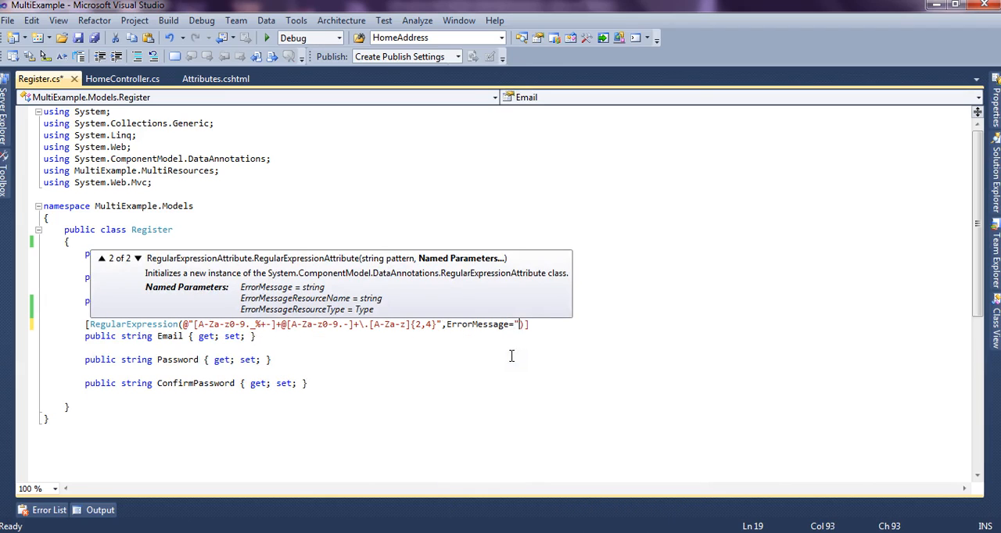
pyautogui.write('E"')
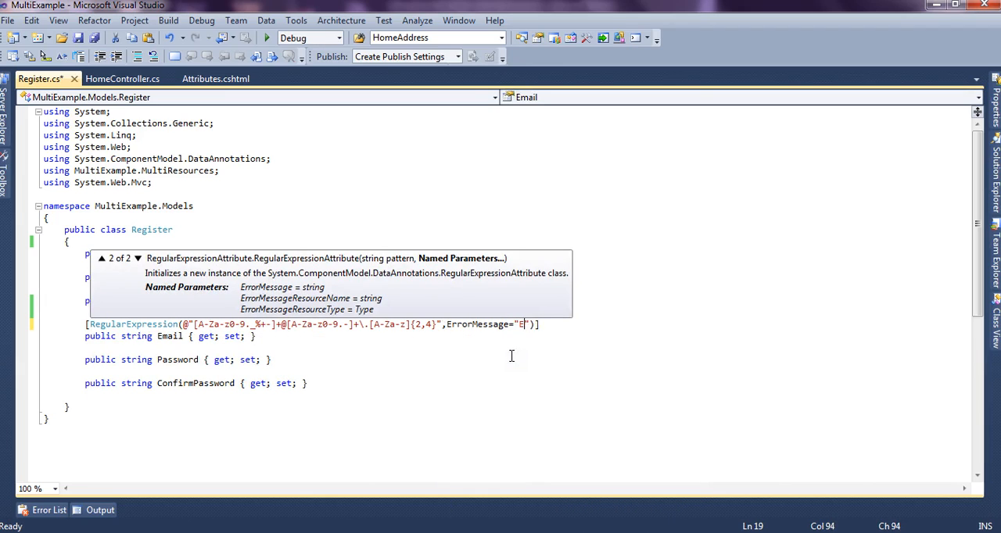
pyautogui.write('nvalid Format')
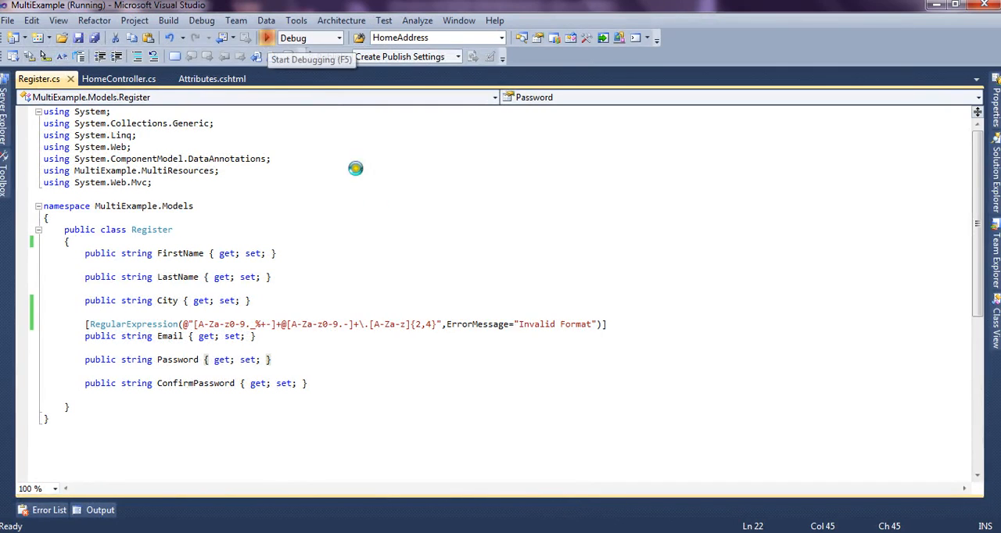
# Step: Run the web app and fill the register form with an invalid email
pyautogui.click(267, 37)
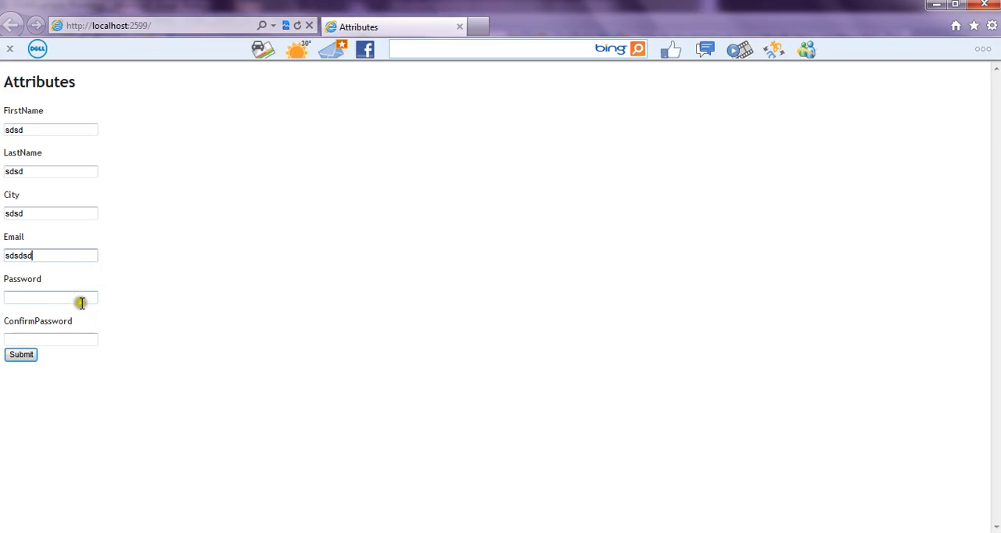
pyautogui.click(20, 354)
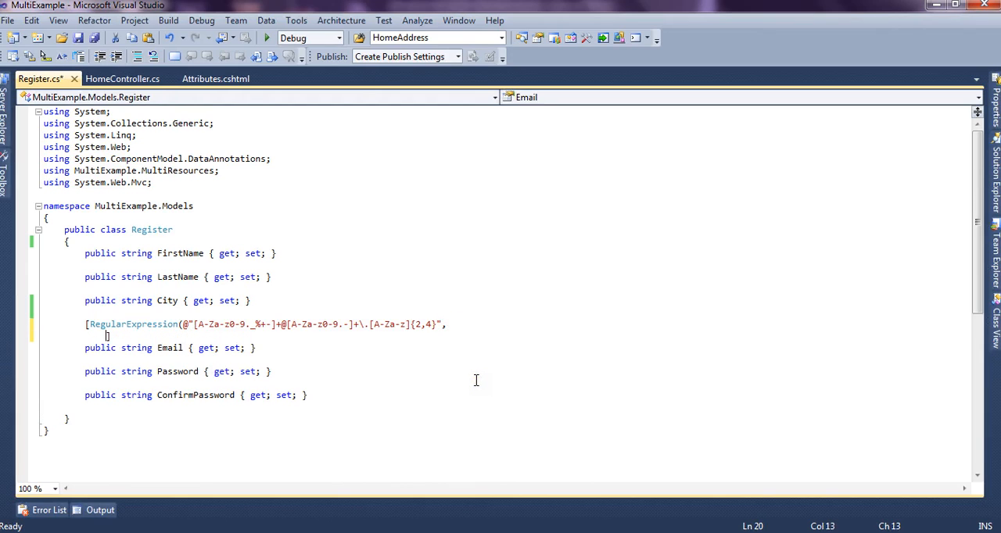
# Step: Use ErrorMessageResourceType=typeof(Multi) and ErrorMessageResourceName="EmailFormat" on the Email attribute
pyautogui.write('er')
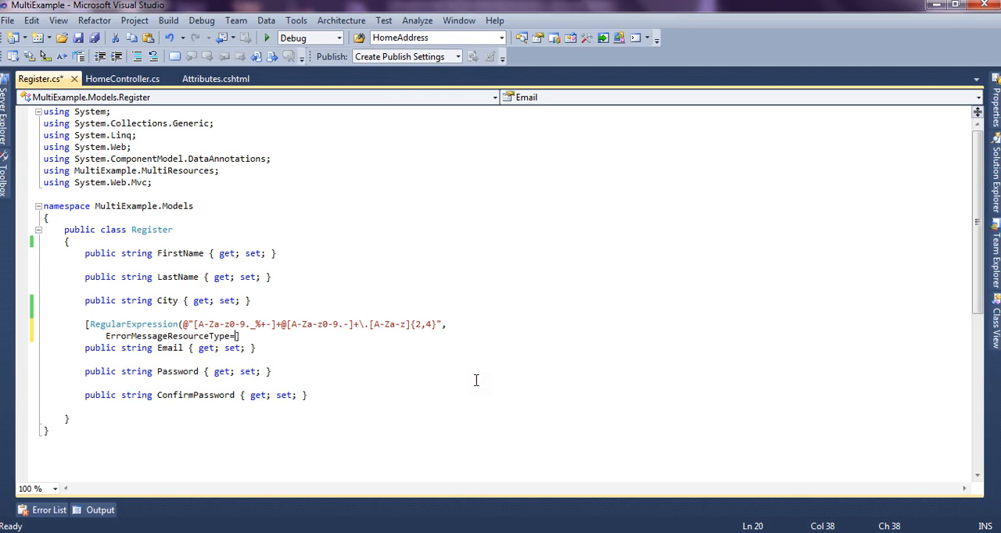
pyautogui.write('typeof')
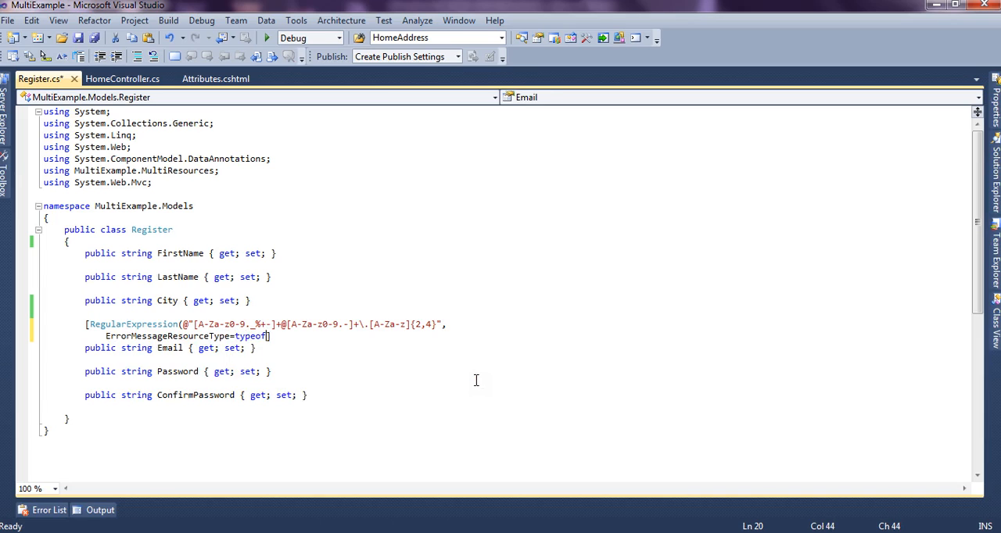
pyautogui.write('(')
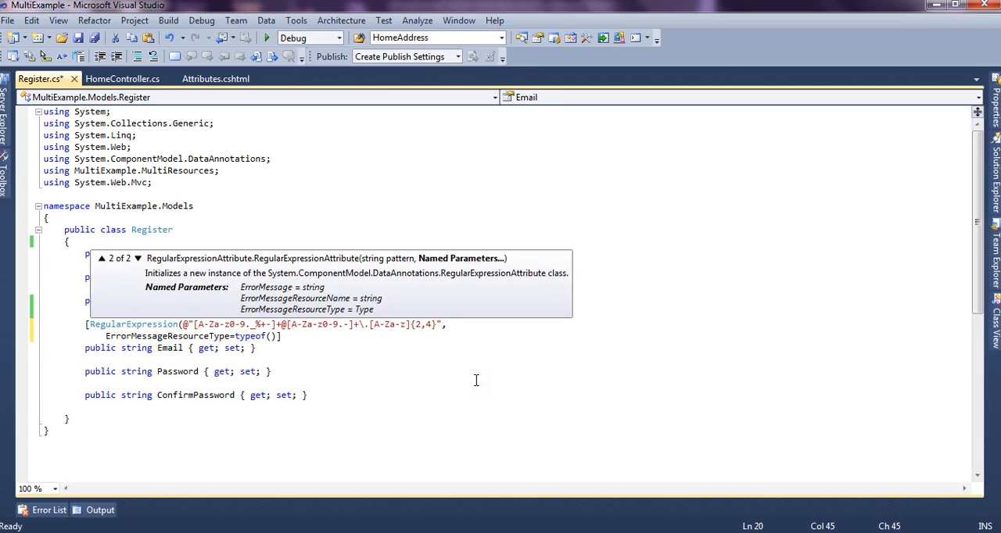
pyautogui.write('Multi')
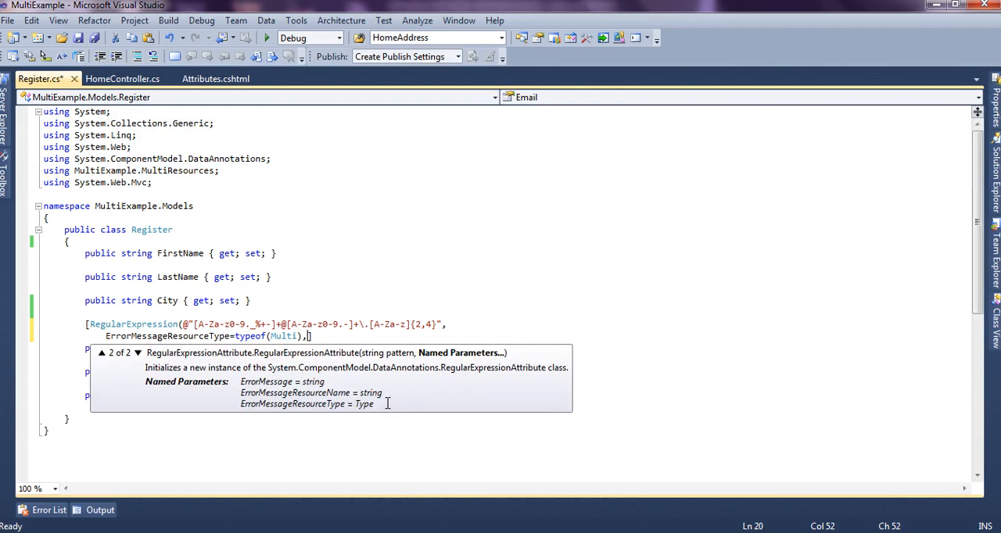
pyautogui.write('erro')
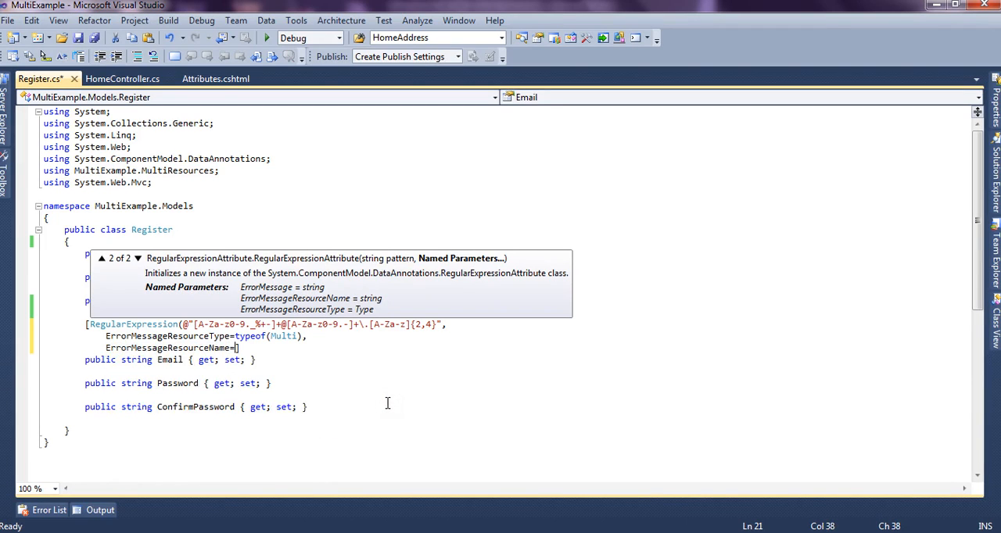
pyautogui.write('"')
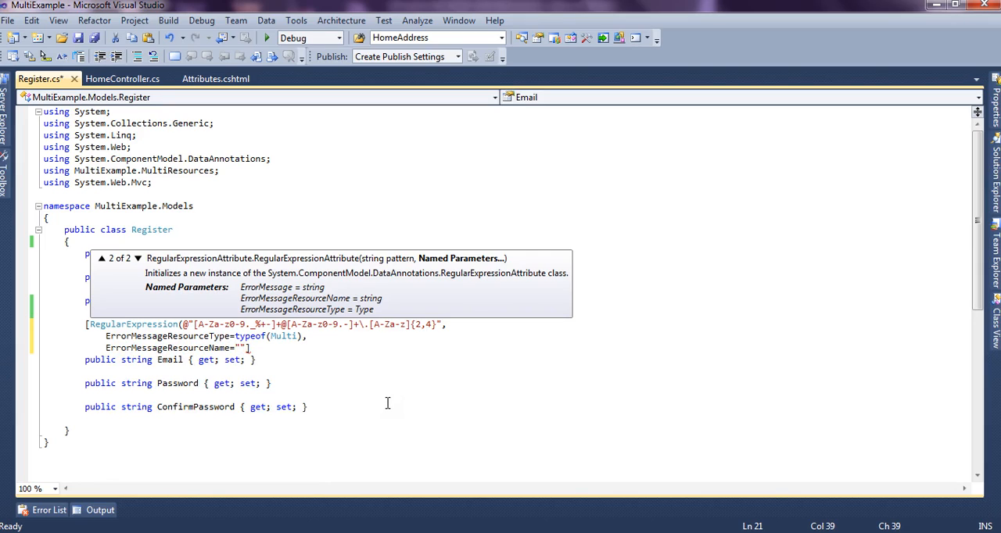
pyautogui.write('E')
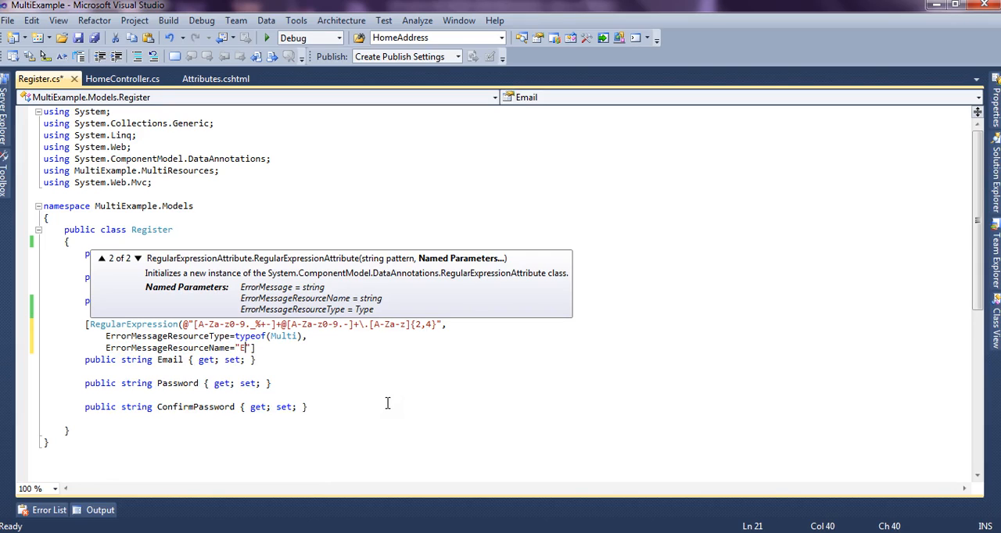
pyautogui.write('mailFormat')
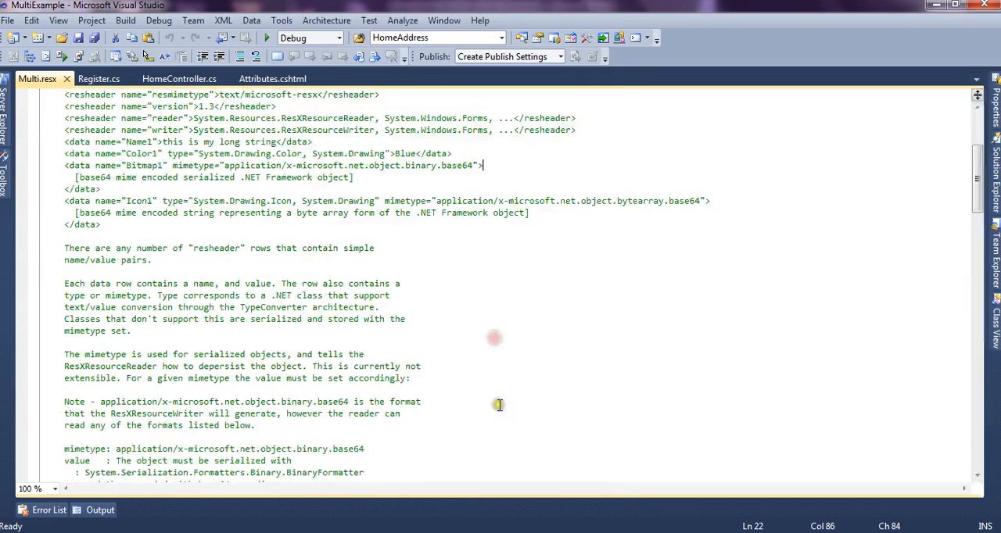
# Step: Give Multi.resx an EmailFormat entry with value 'Not a proper format for Email'
pyautogui.scroll(3)
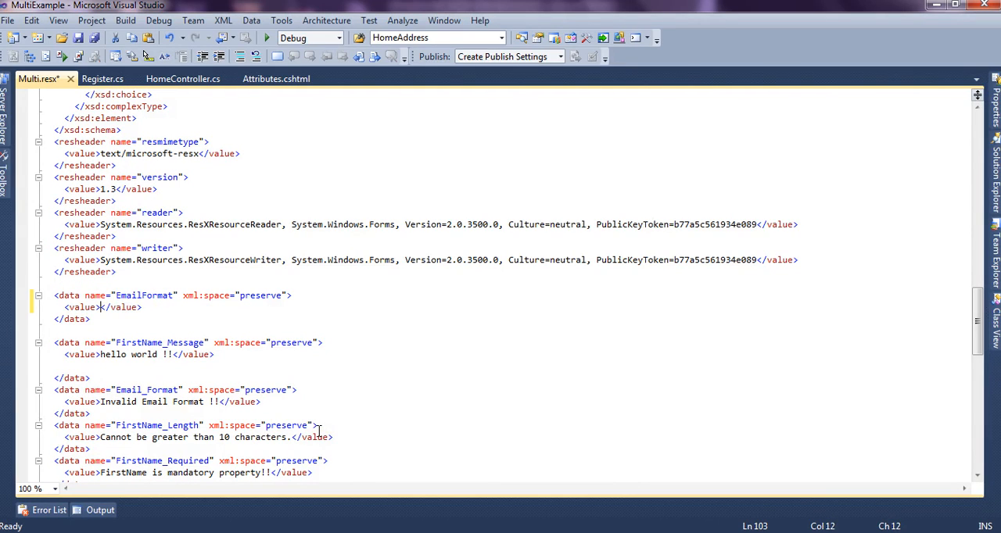
pyautogui.write('Not a proper format')
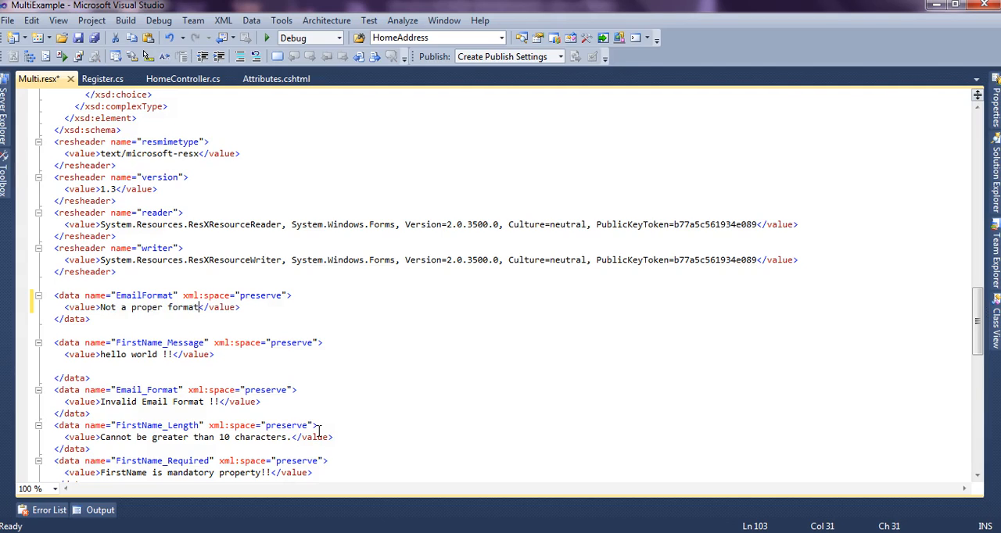
pyautogui.write('for Email')
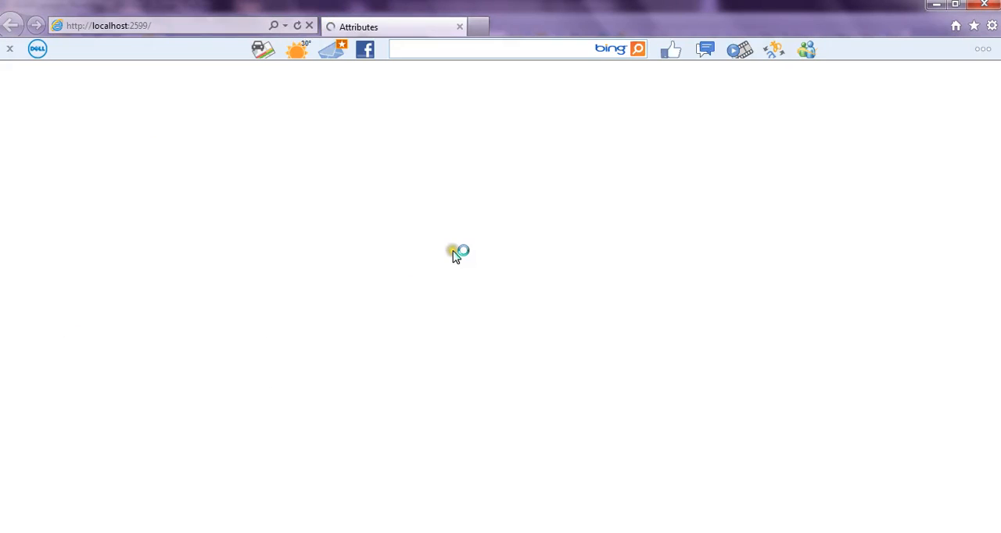
pyautogui.moveTo(524, 174)
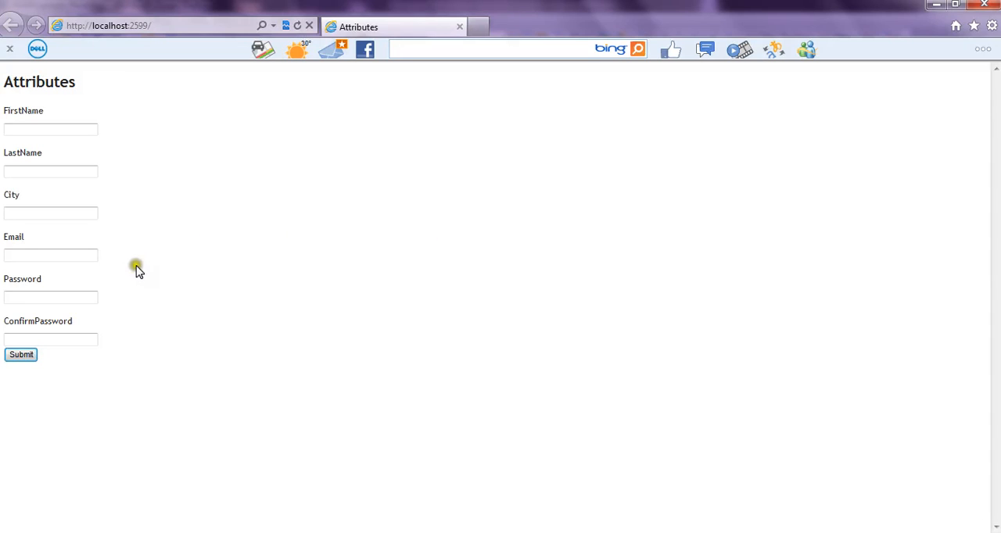
# Step: Fill the form with an invalid email and submit to see 'Not a proper format for Email!!'
pyautogui.click(50, 129)
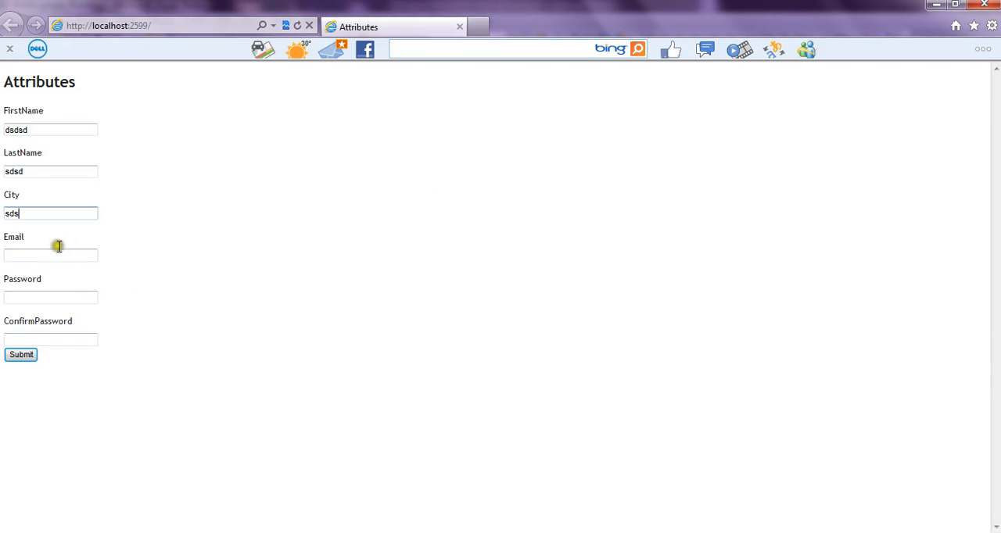
pyautogui.write('sdsdsd')
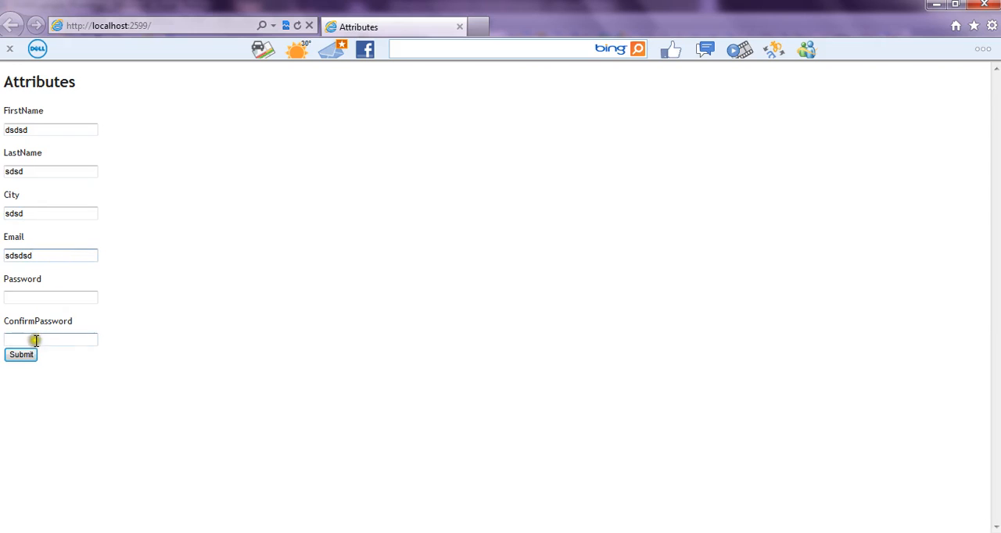
pyautogui.click(21, 355)
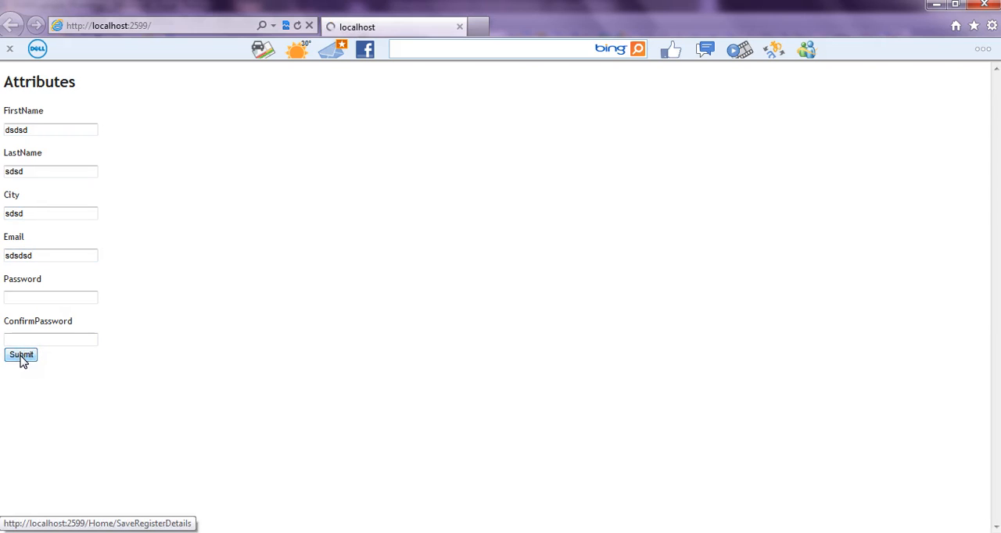
pyautogui.click(21, 355)
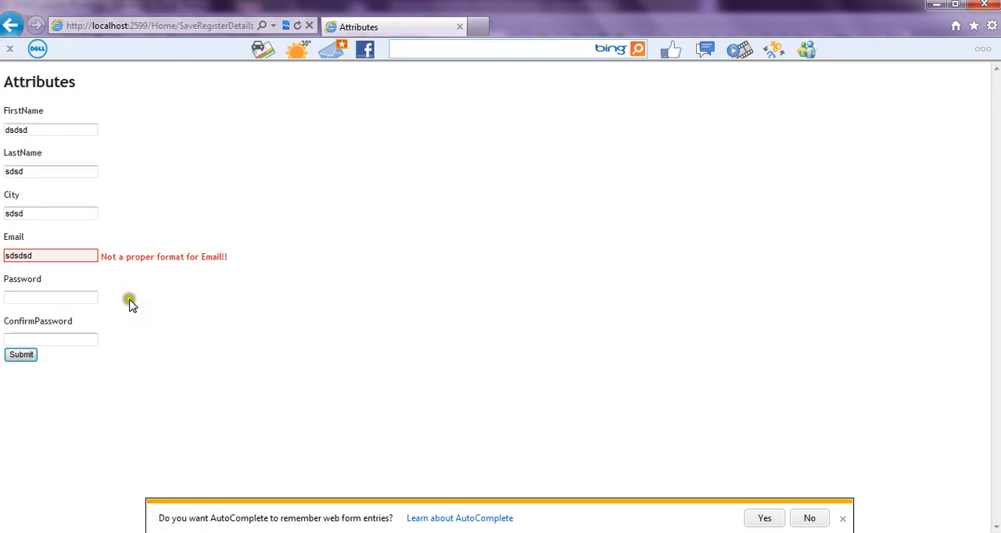
pyautogui.moveTo(328, 265)
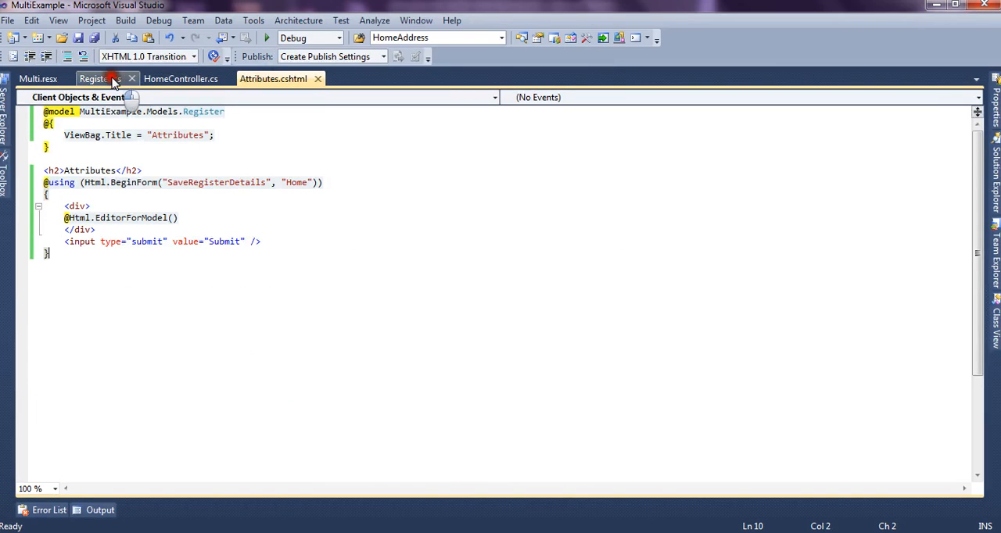
# Step: Select and delete the RegularExpression attribute above Email in Register.cs, then save
pyautogui.click(93, 79)
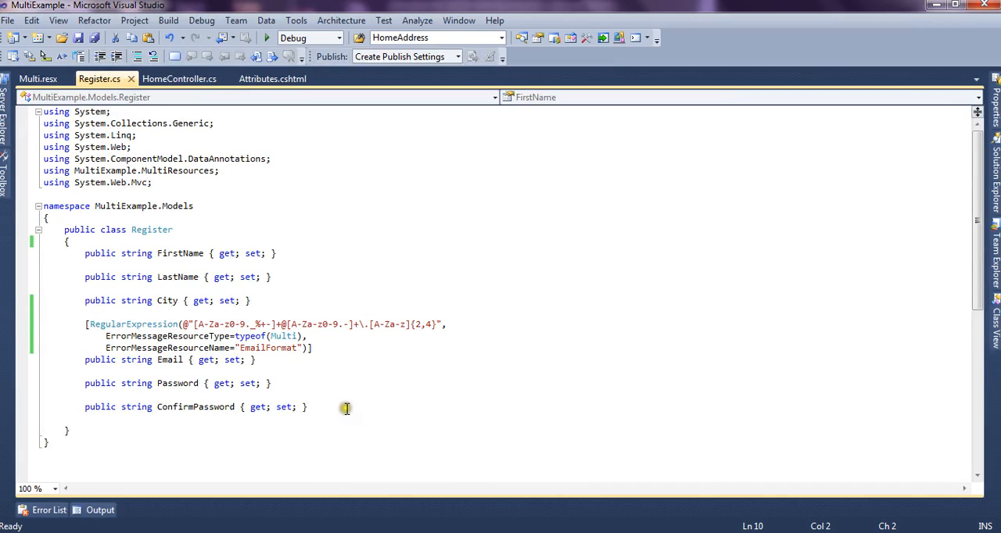
pyautogui.click(220, 354)
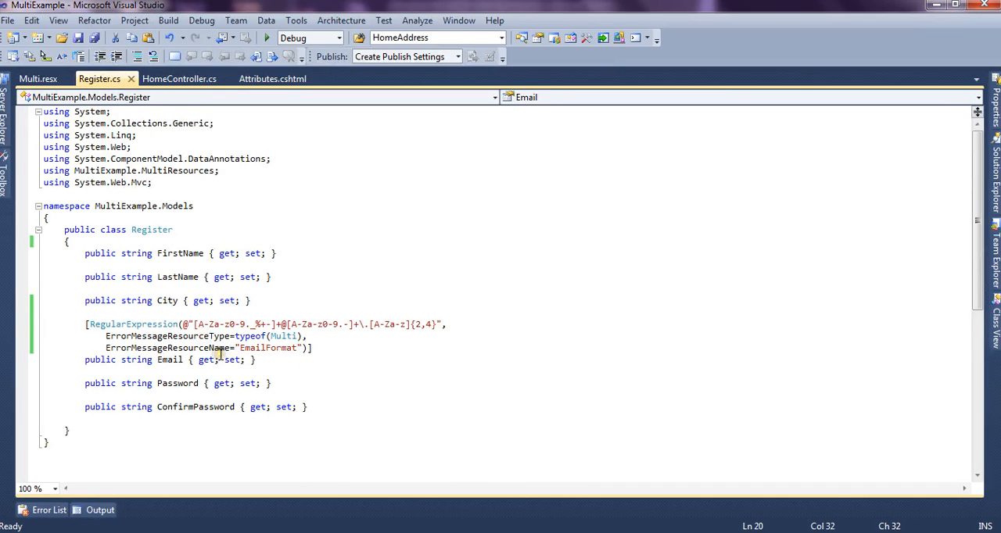
pyautogui.click(286, 360)
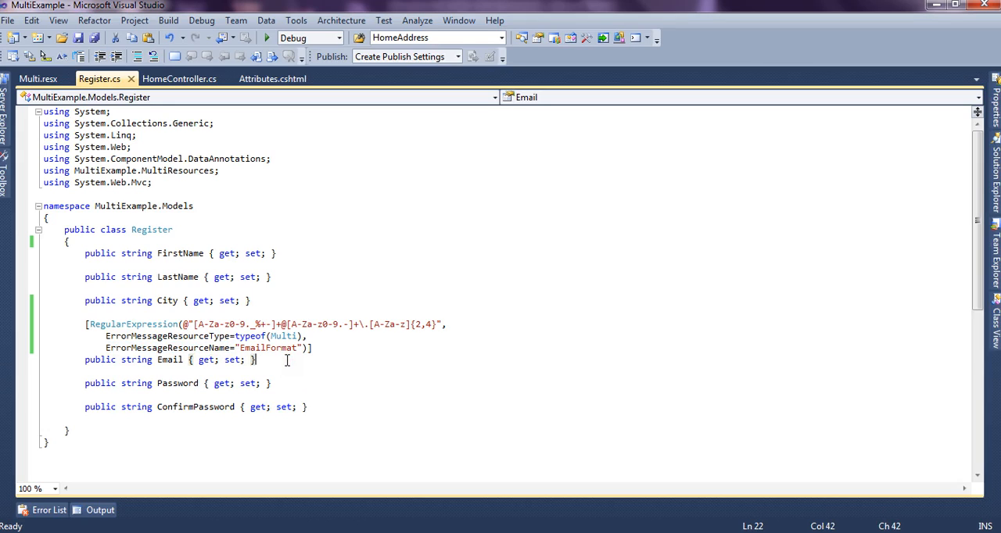
pyautogui.moveTo(302, 348)
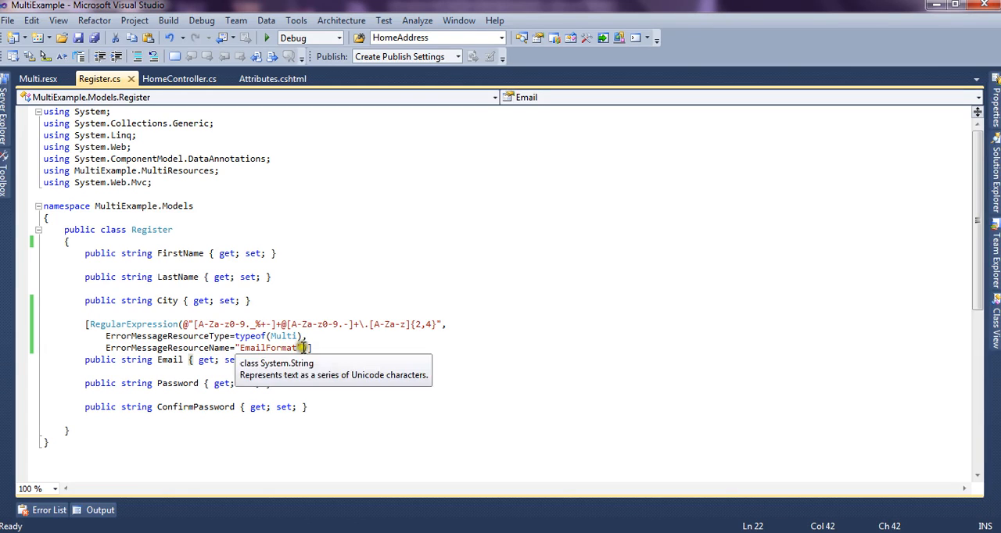
pyautogui.click(170, 360)
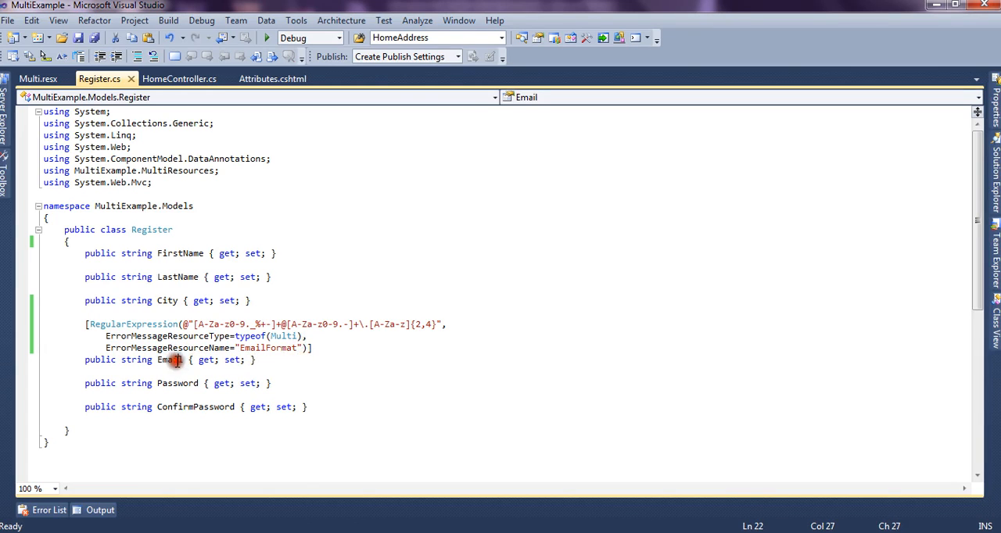
pyautogui.moveTo(173, 359); pyautogui.dragTo(321, 324)
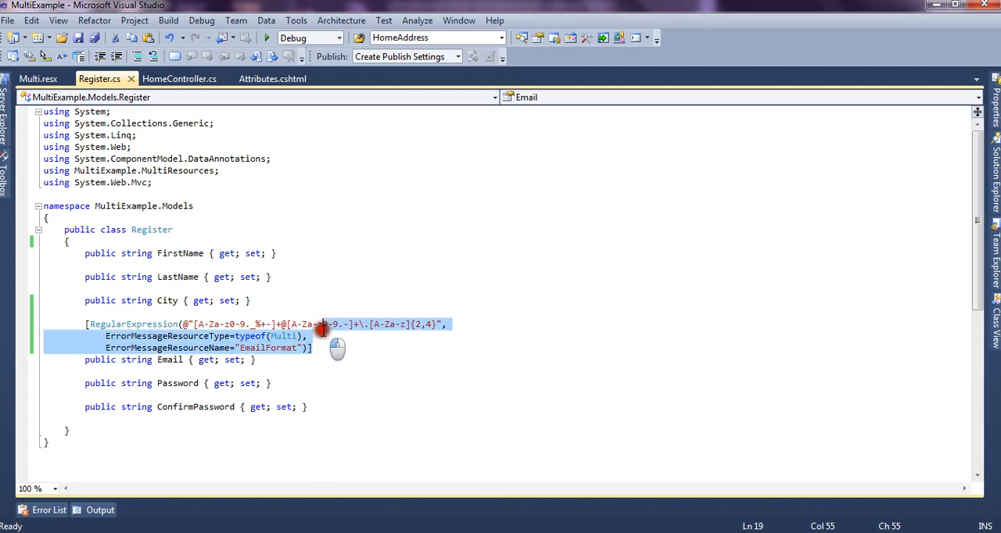
pyautogui.press('Delete')
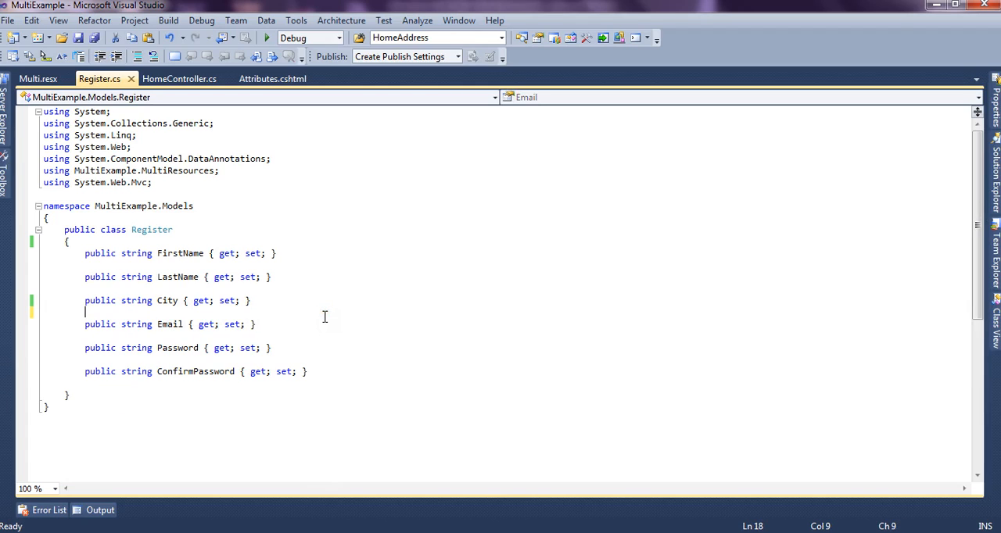
pyautogui.press('ctrl+s')
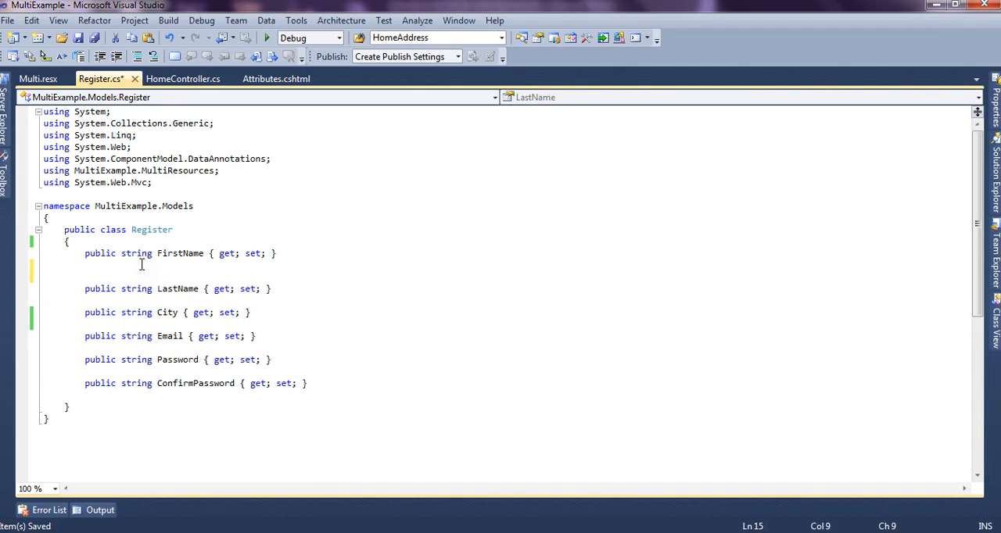
# Step: Add [RegularExpression(@"A-Z")] above the LastName property
pyautogui.write('[re')
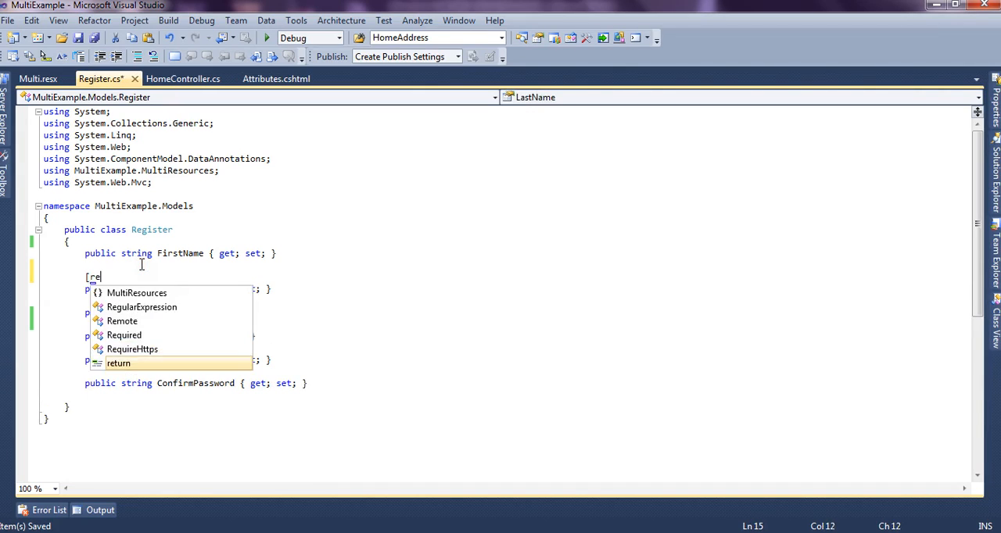
pyautogui.write('gularExpression(')
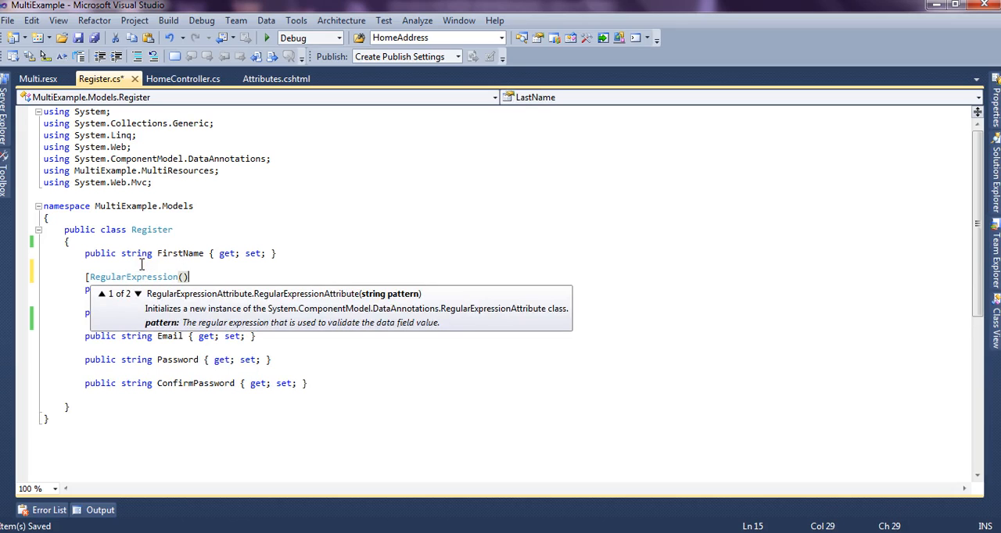
pyautogui.write('@""')
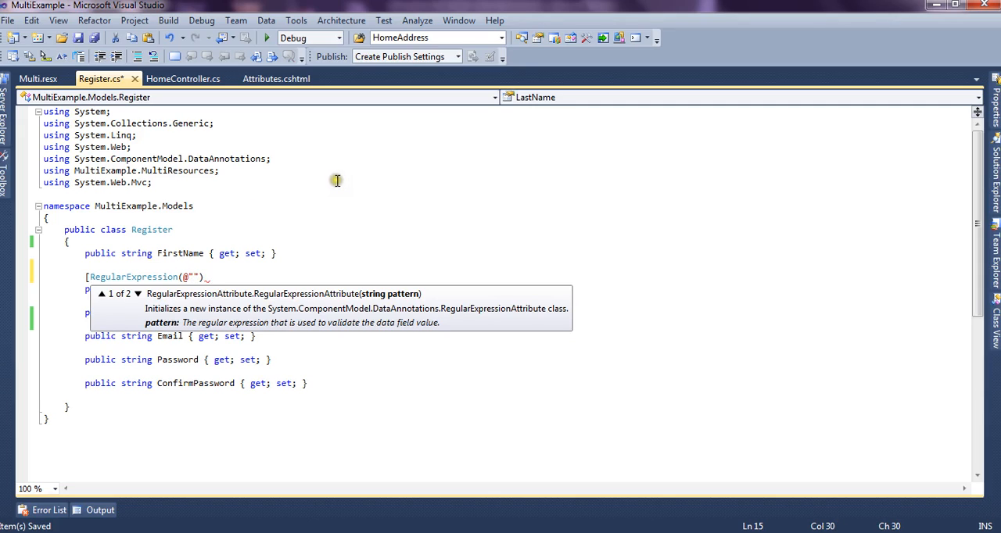
pyautogui.write('A-')
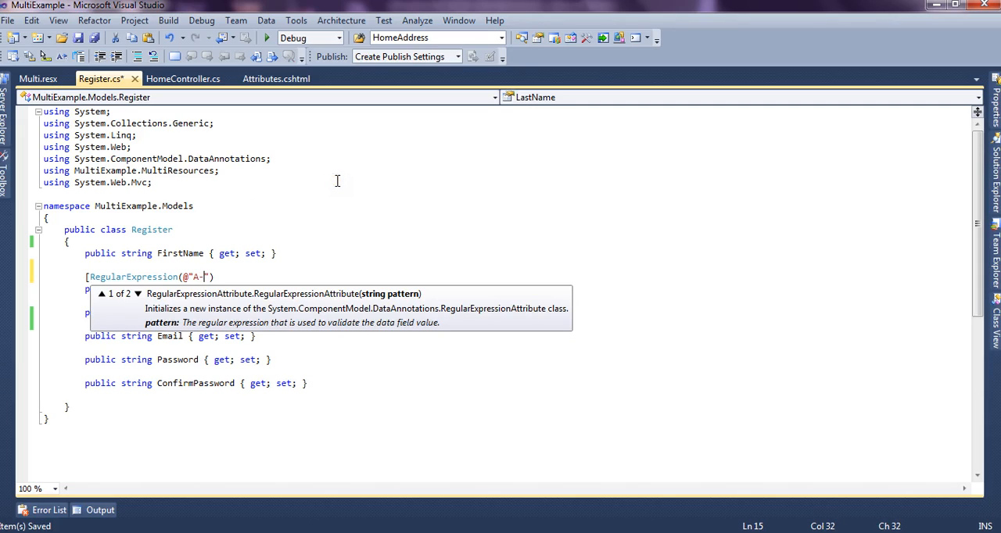
pyautogui.write('Z')
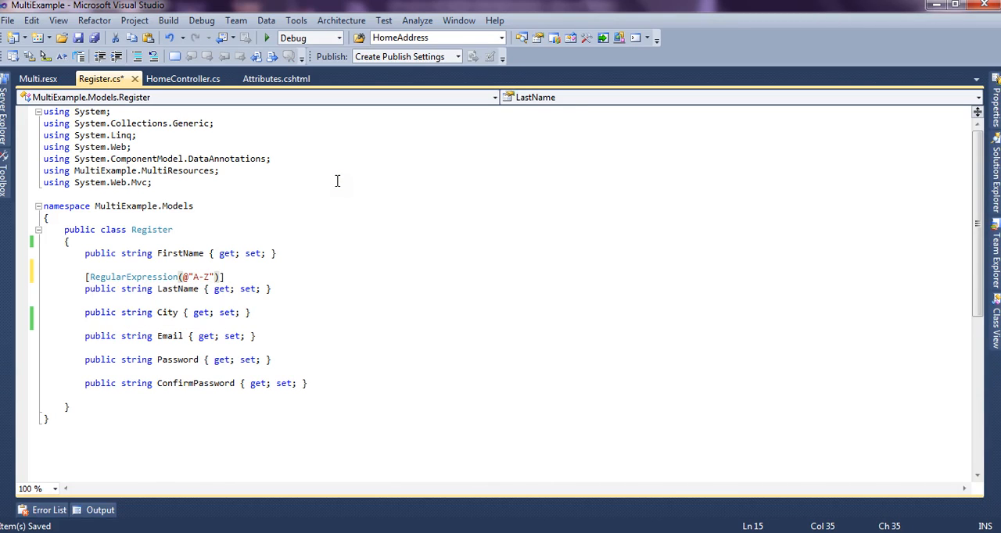
# Step: Give the LastName rule ErrorMessage="Strings only!!" and run the web app
pyautogui.write(',erro')
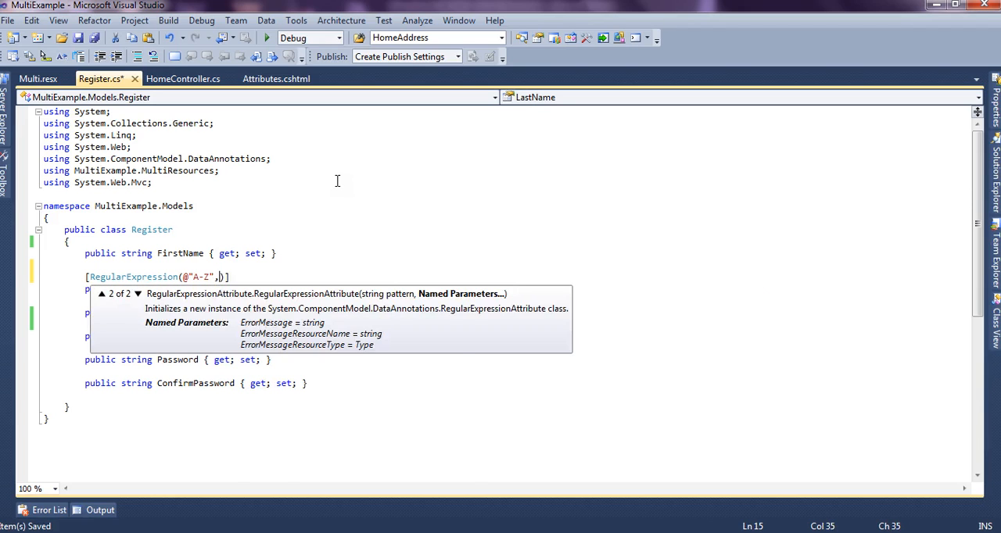
pyautogui.write('ErrorMessageResourceNam')
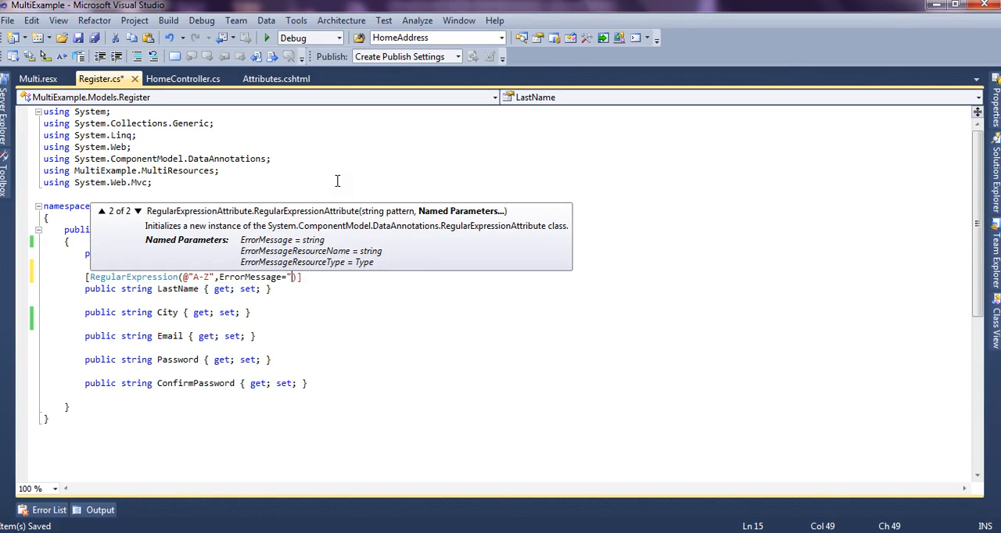
pyautogui.rightClick(129, 167)
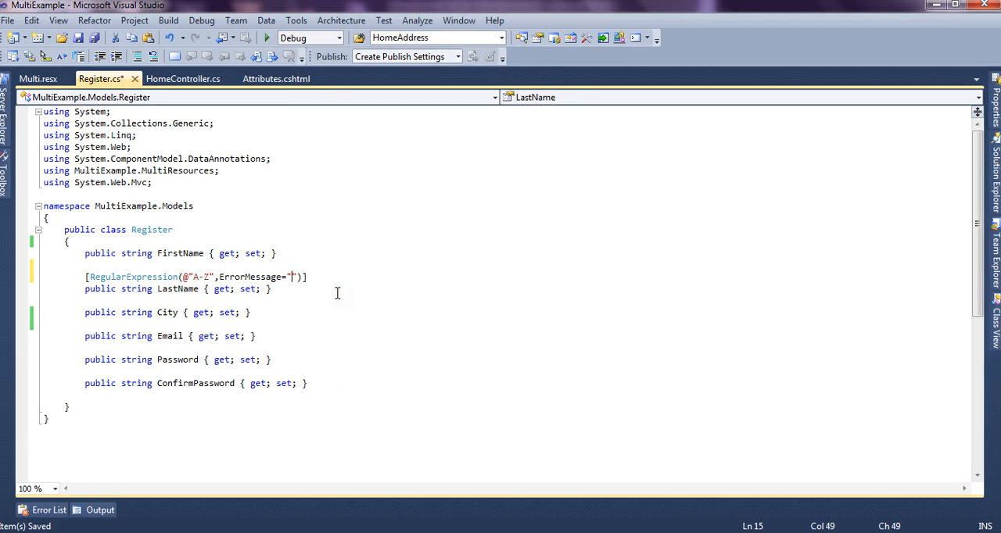
pyautogui.write('Strings')
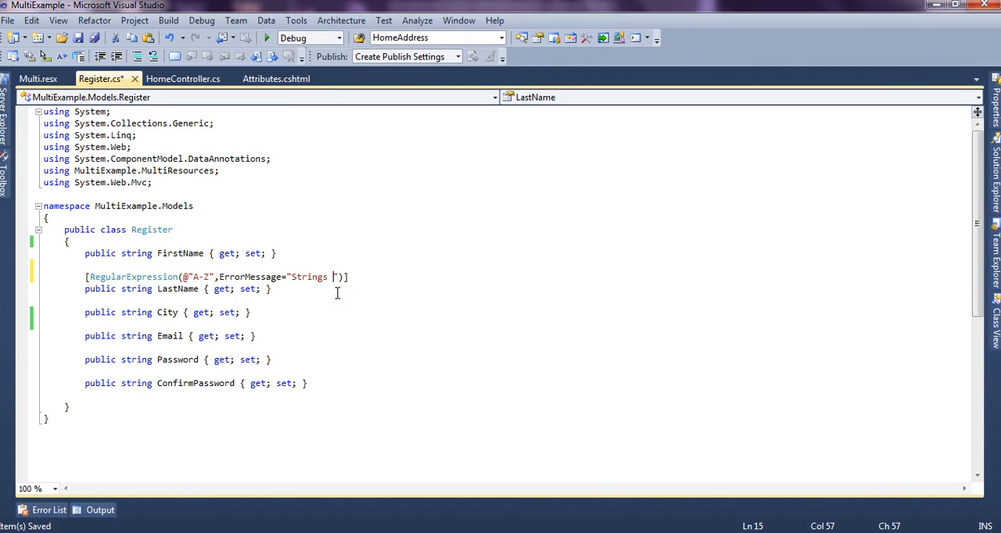
pyautogui.write('only.')
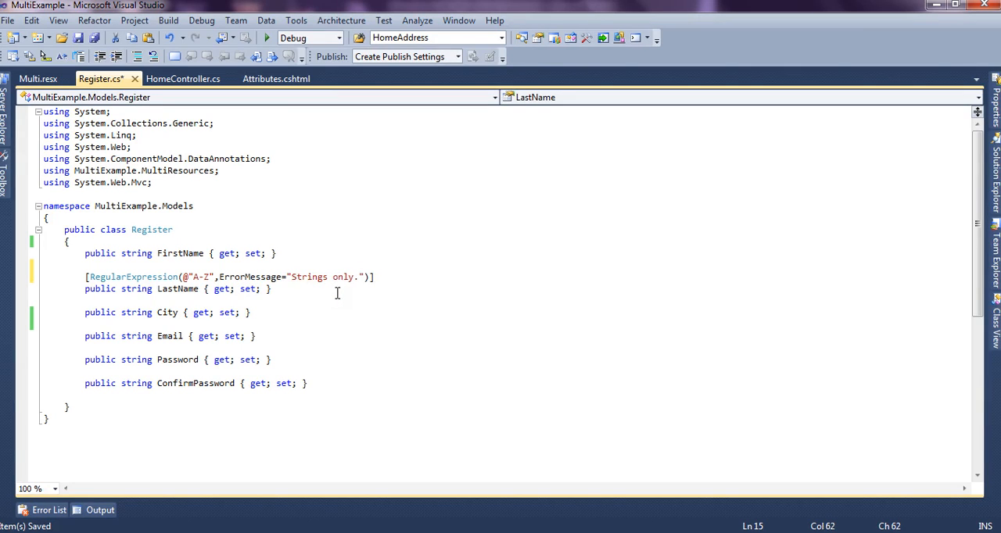
pyautogui.write('!!')
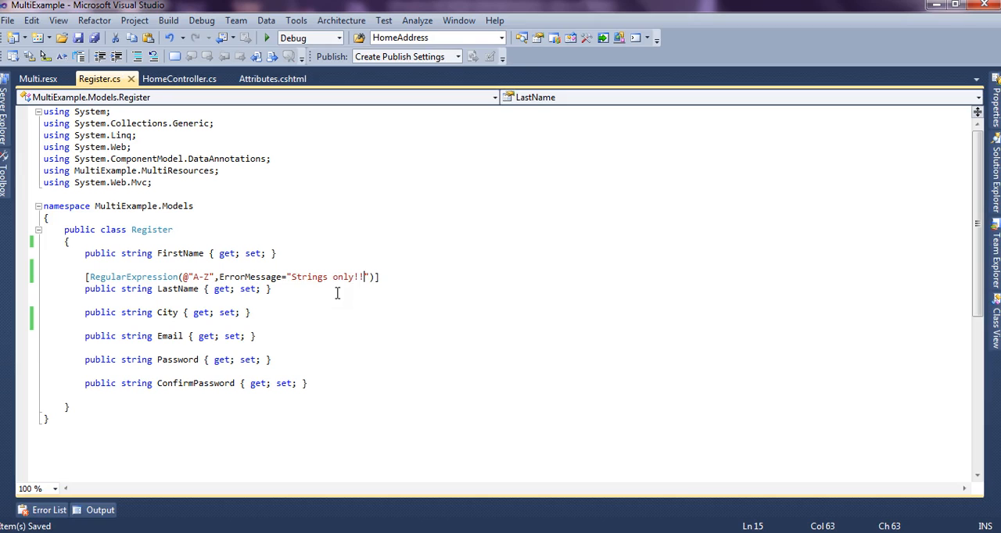
pyautogui.click(267, 37)
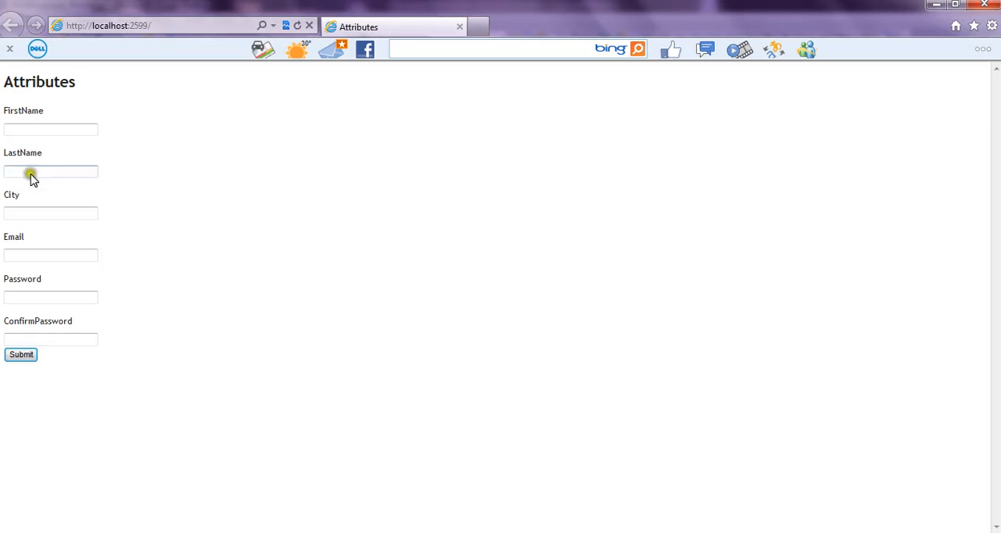
# Step: Submit the registration form with first name 'dsdsd' and numeric last name '1233'
pyautogui.write('dsdsd')
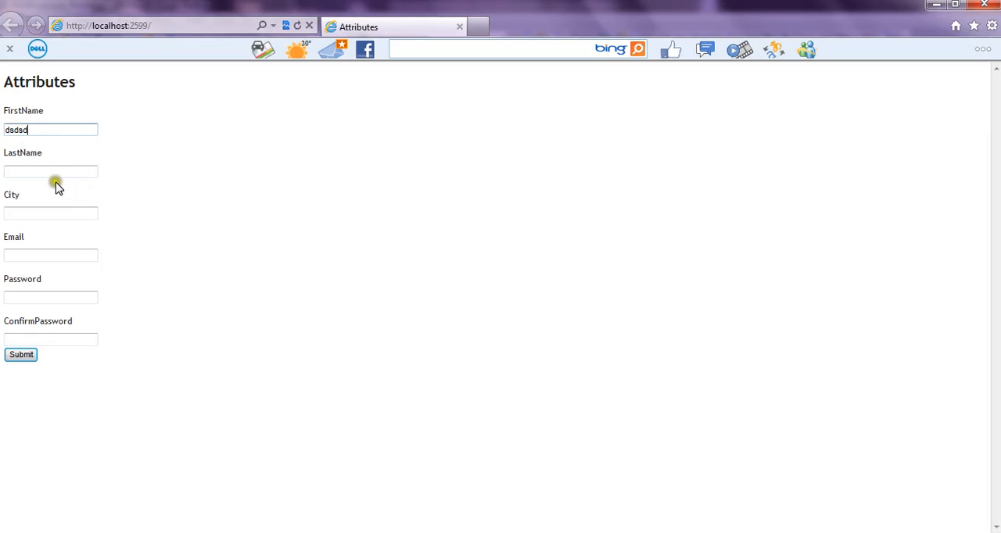
pyautogui.write('1233')
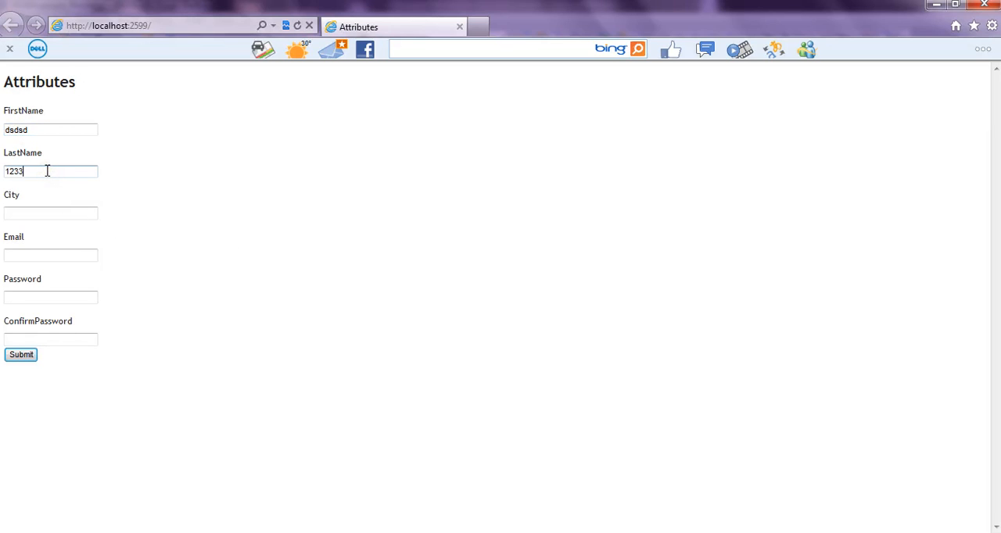
pyautogui.click(21, 354)
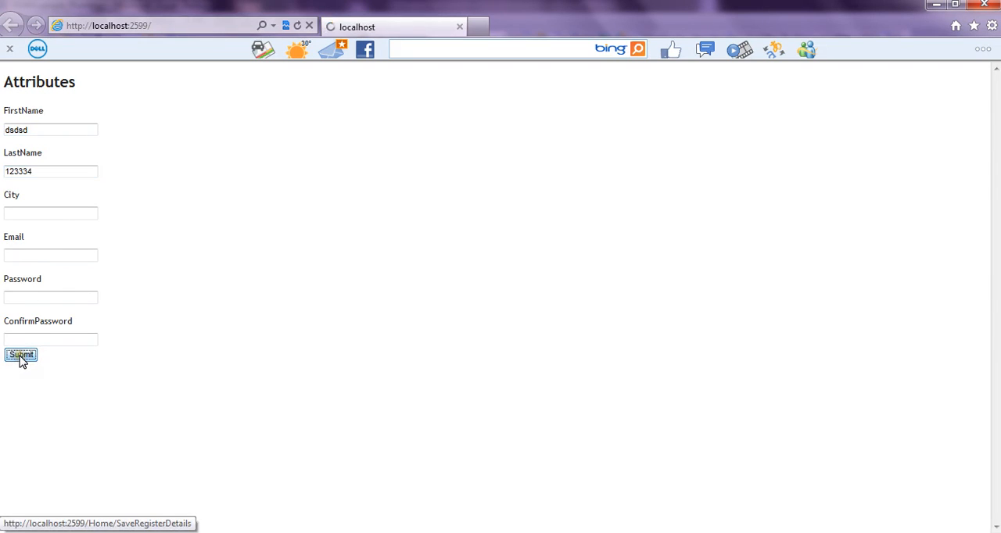
pyautogui.click(21, 355)
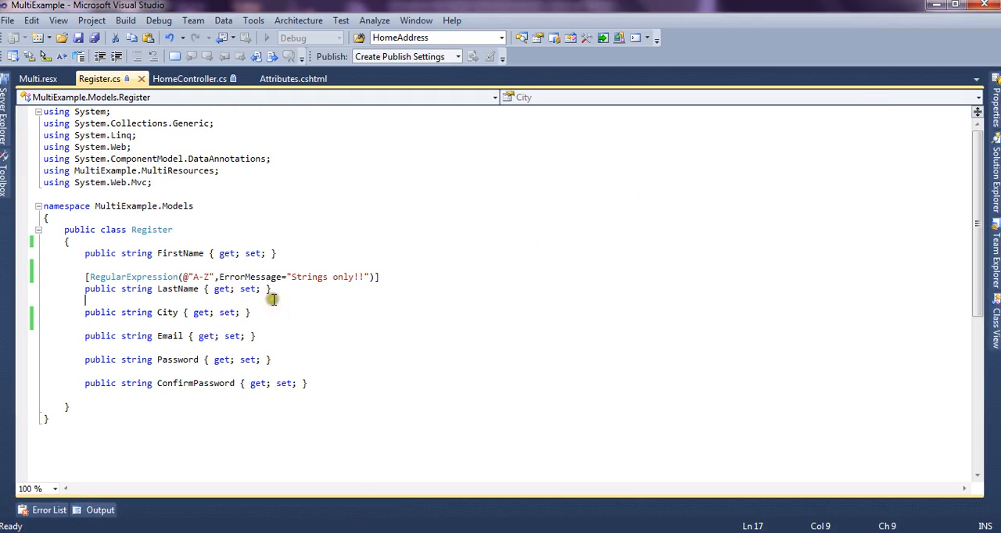
pyautogui.click(270, 276)
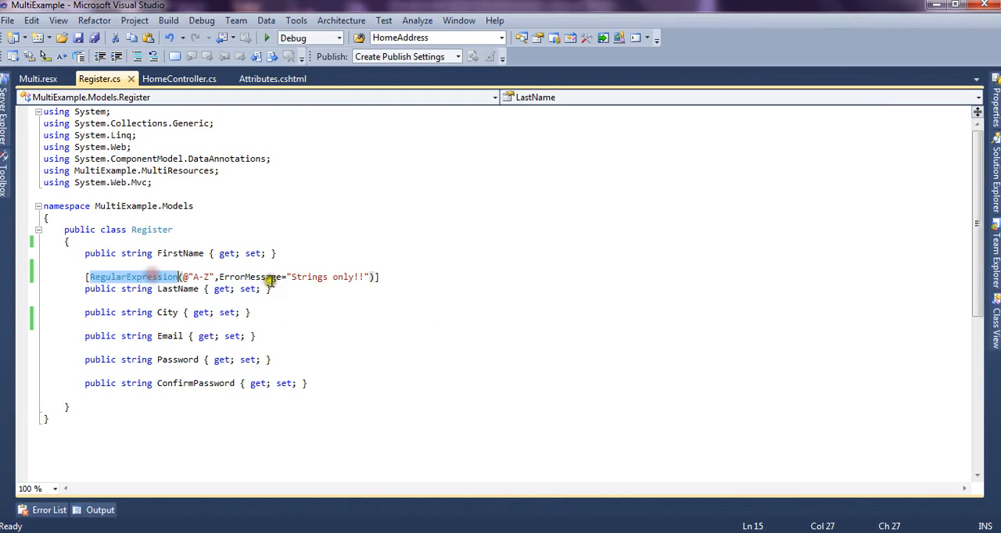
pyautogui.click(221, 277)
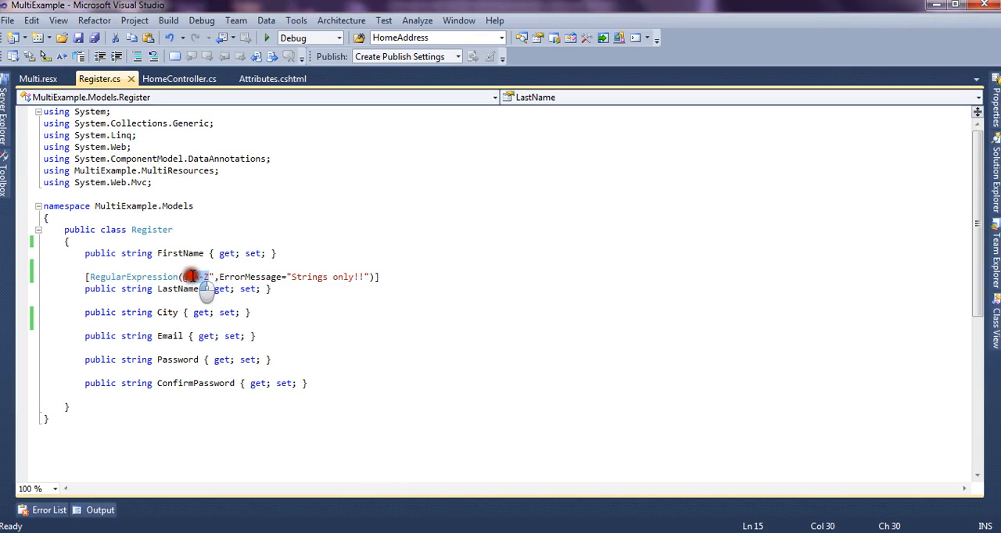
pyautogui.click(417, 316)
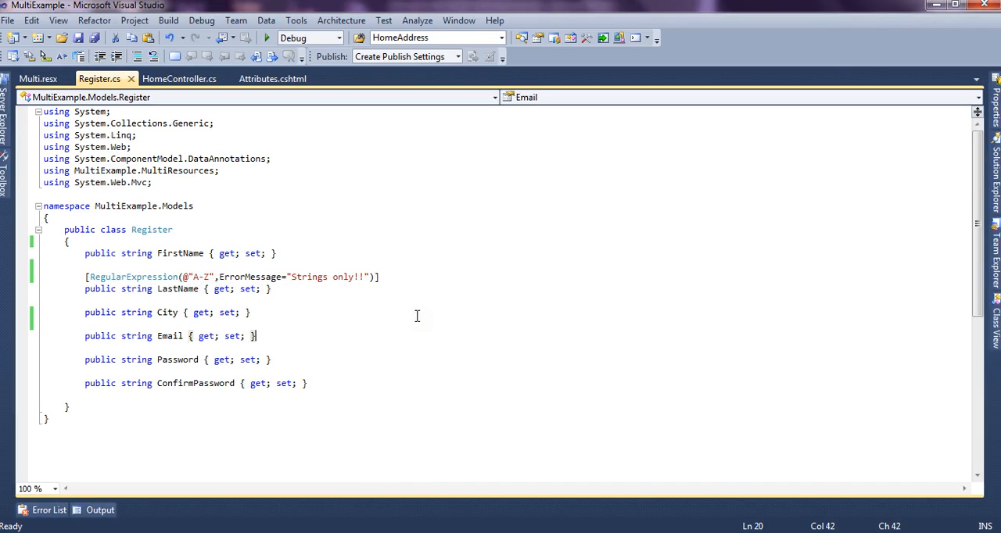